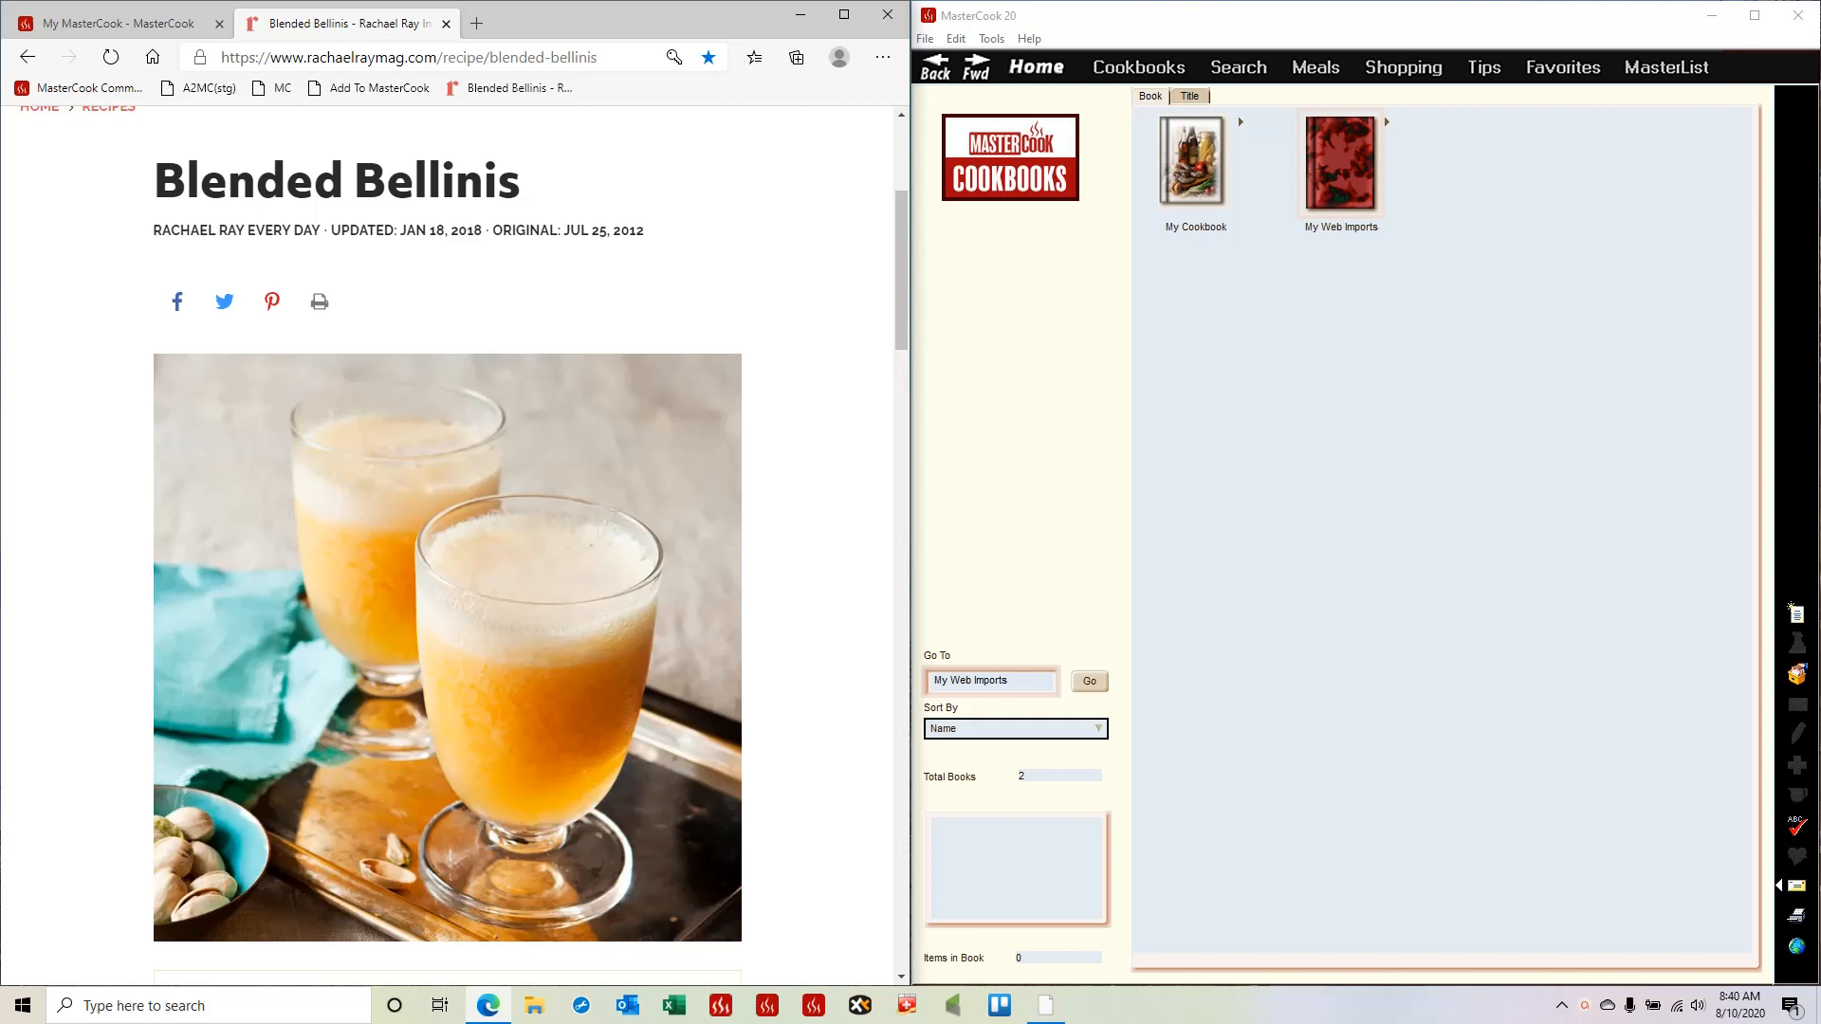
{"action": "mouse_move", "coordinate": [666, 265]}
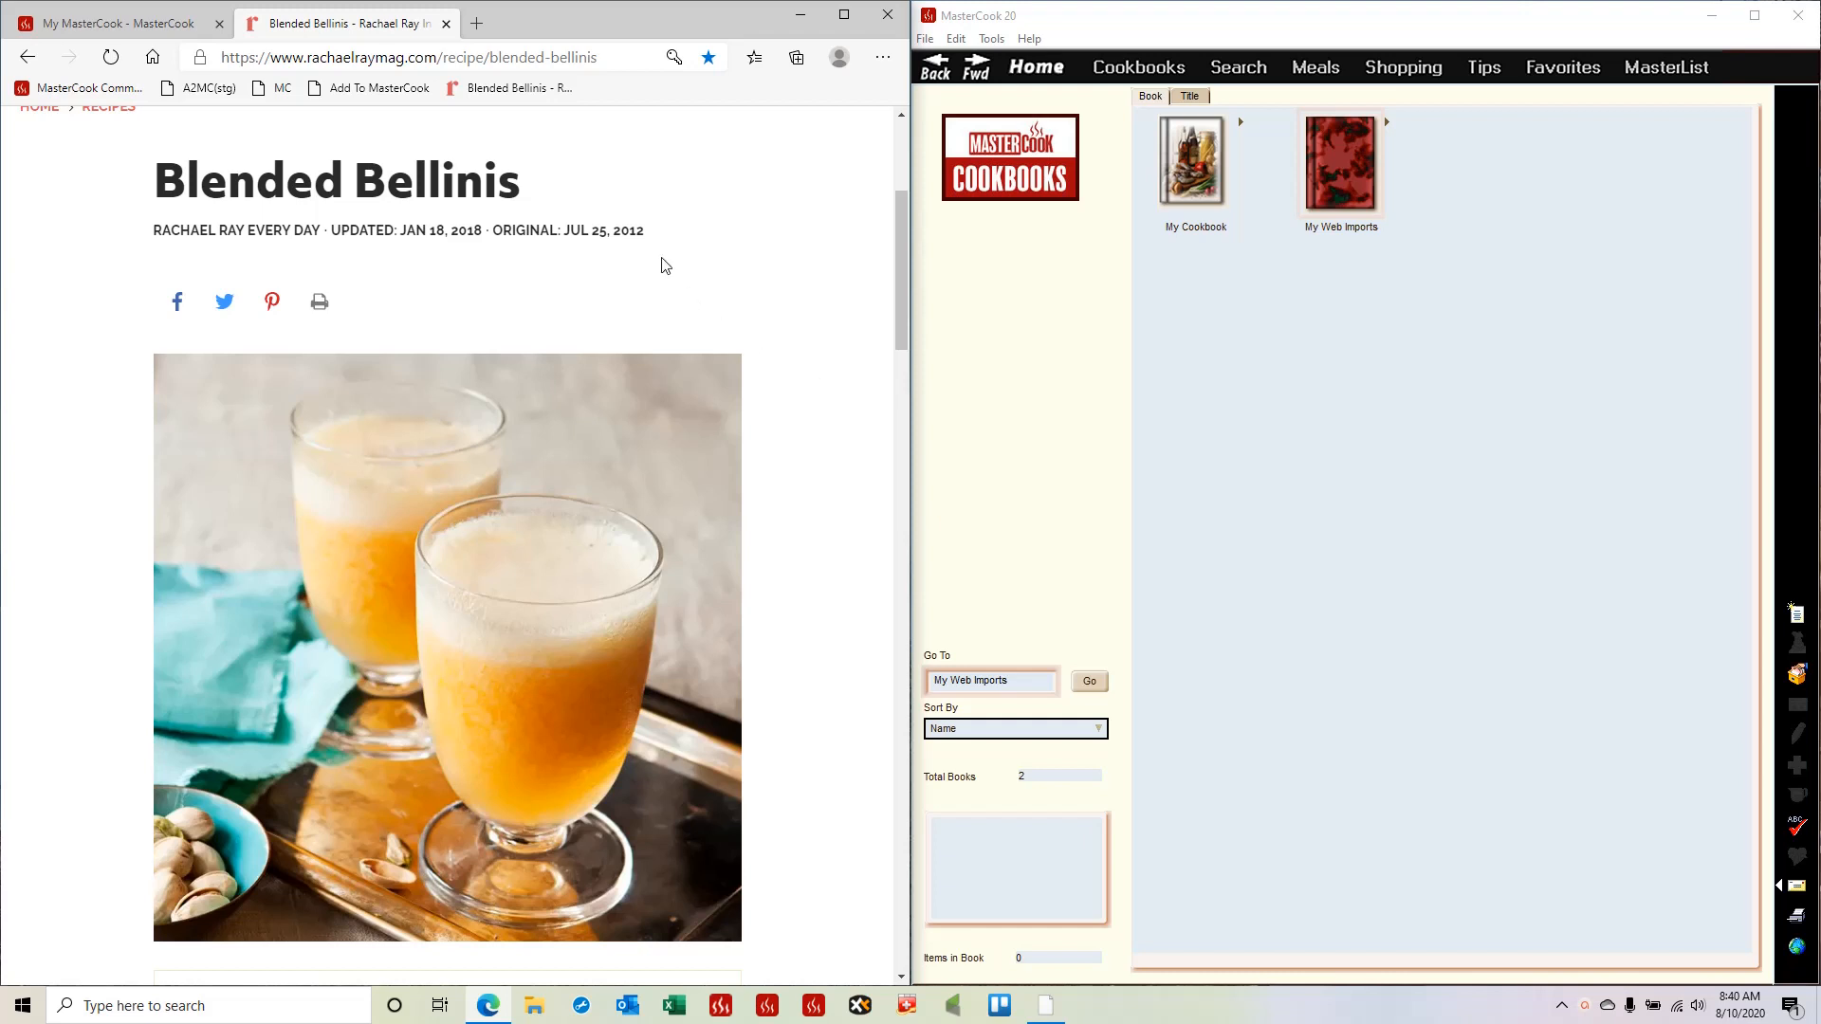
{"action": "mouse_move", "coordinate": [540, 220]}
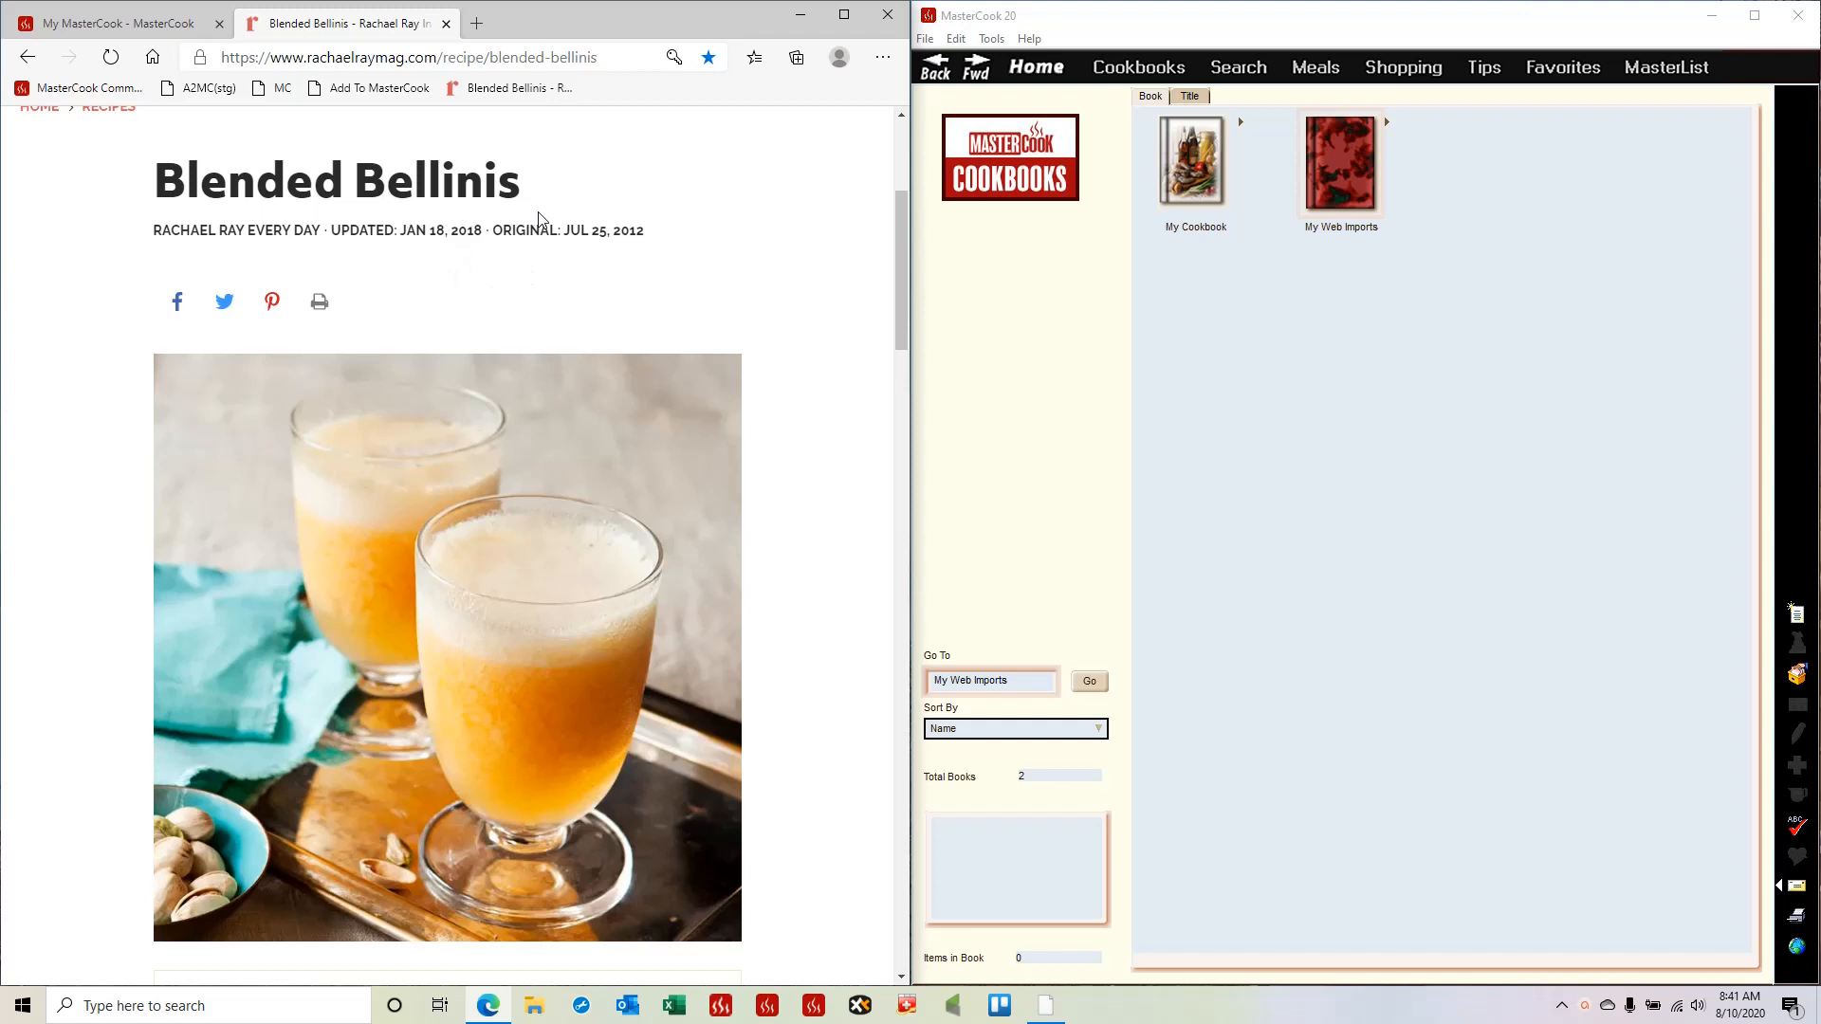
{"action": "mouse_move", "coordinate": [361, 104]}
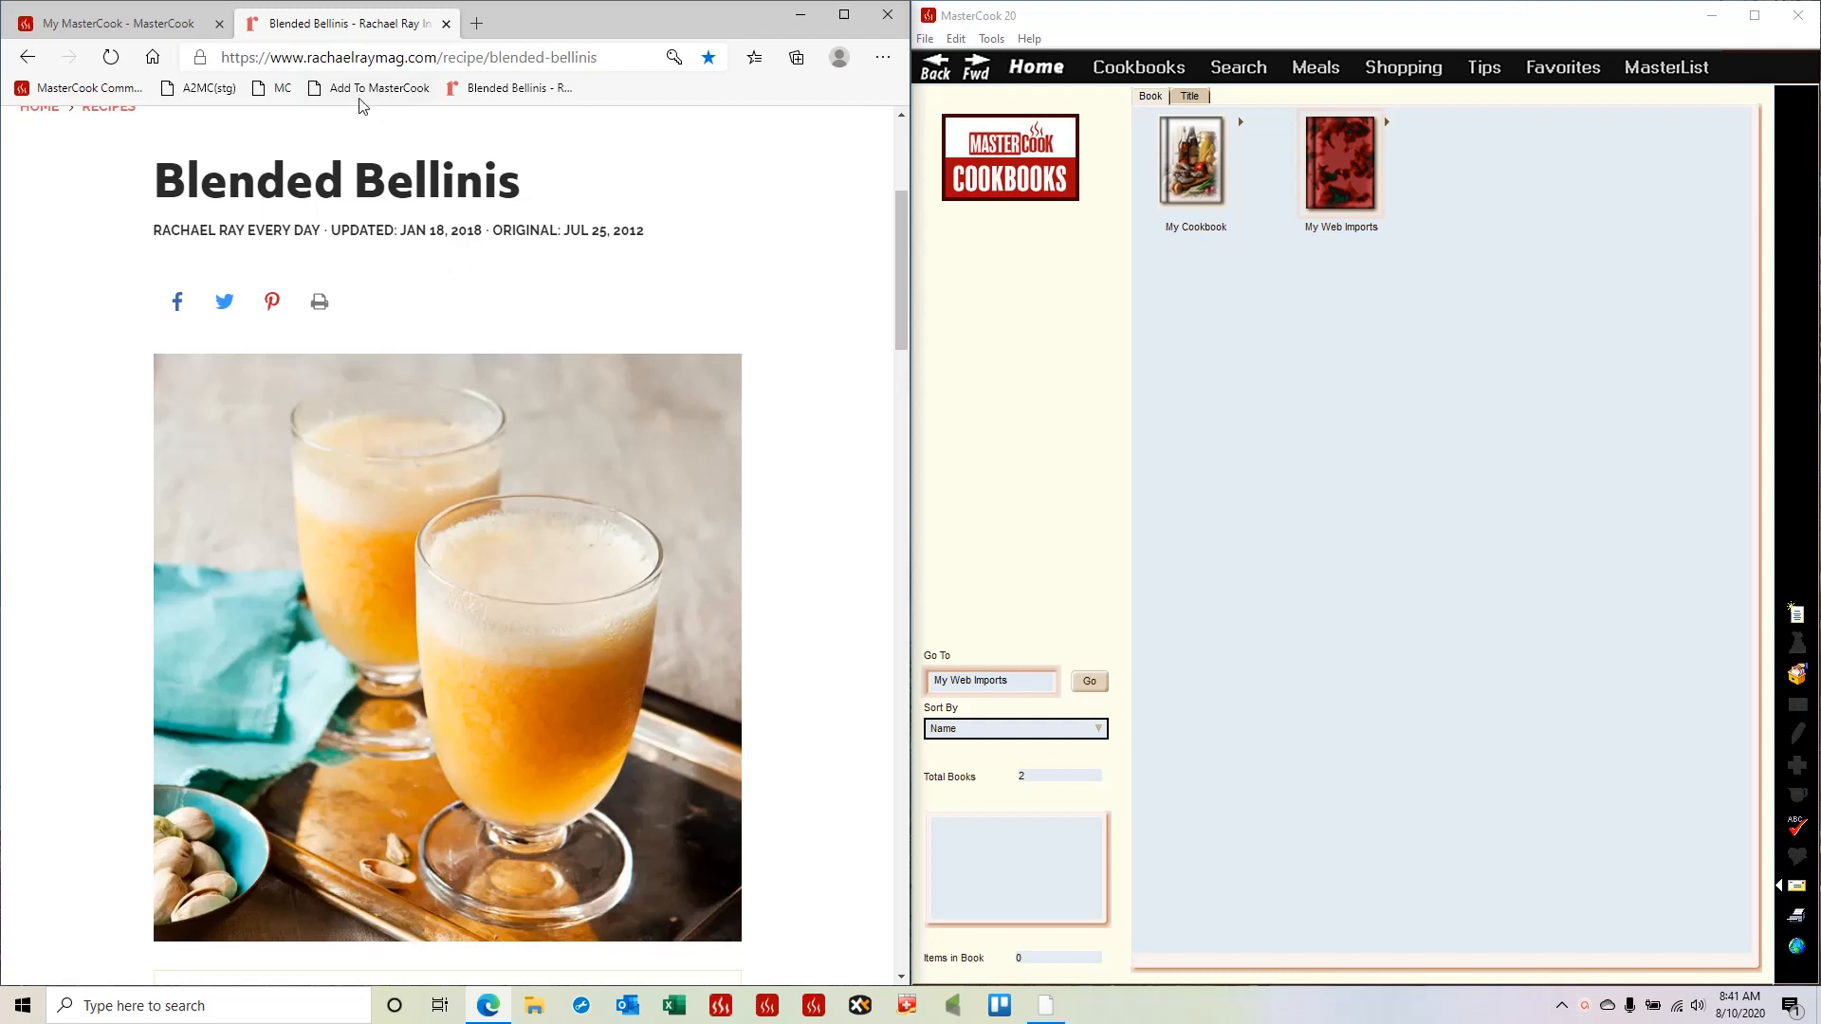
{"action": "mouse_move", "coordinate": [539, 286]}
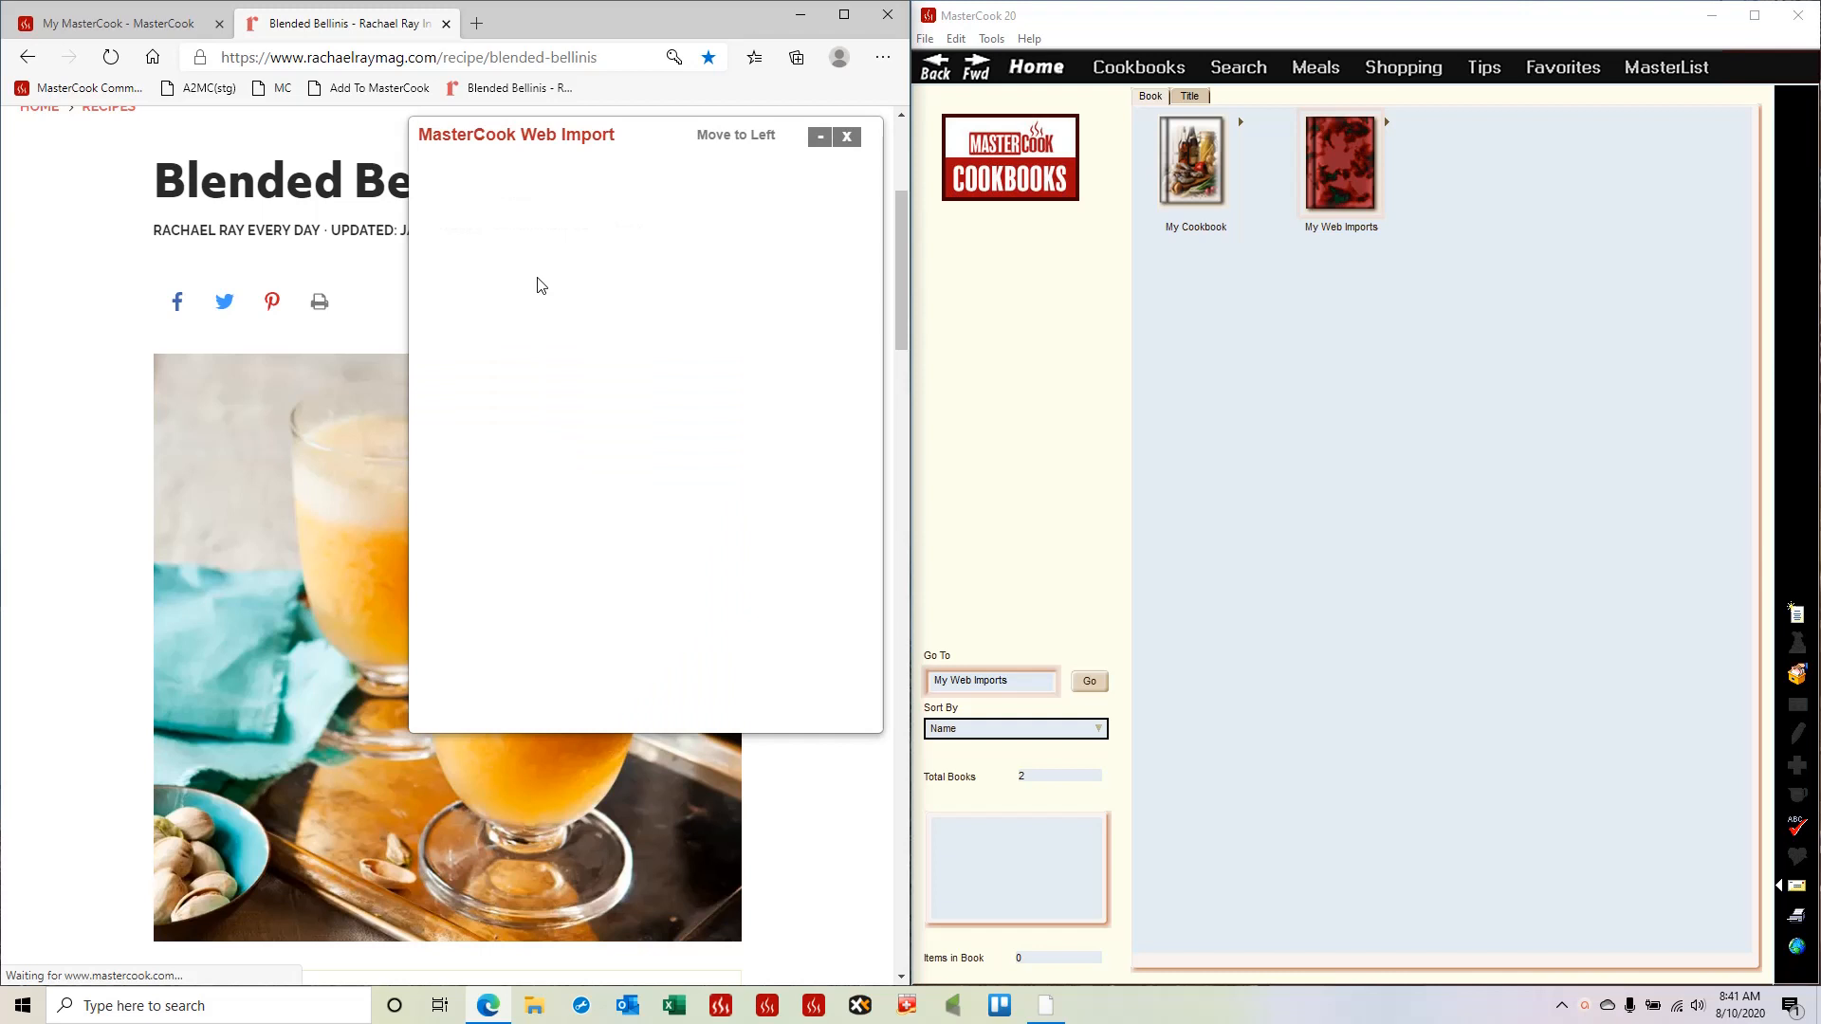
{"action": "mouse_move", "coordinate": [523, 163]}
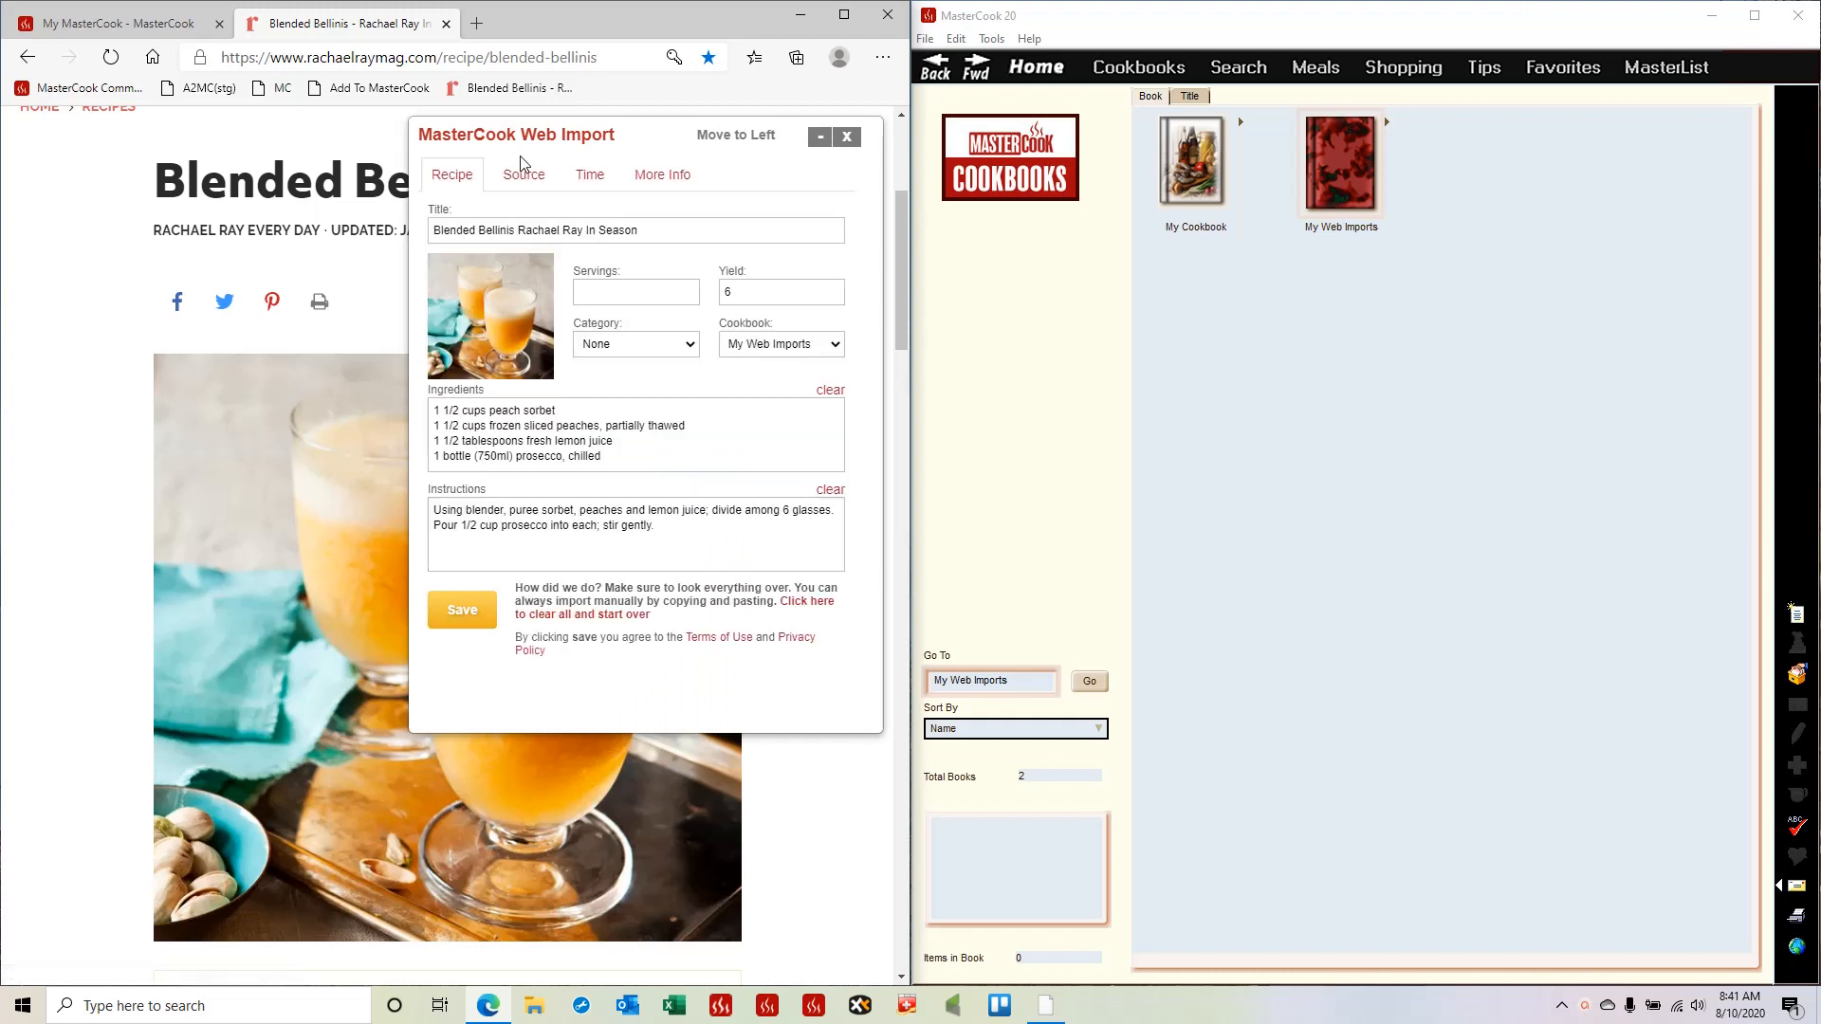
{"action": "mouse_move", "coordinate": [541, 421]}
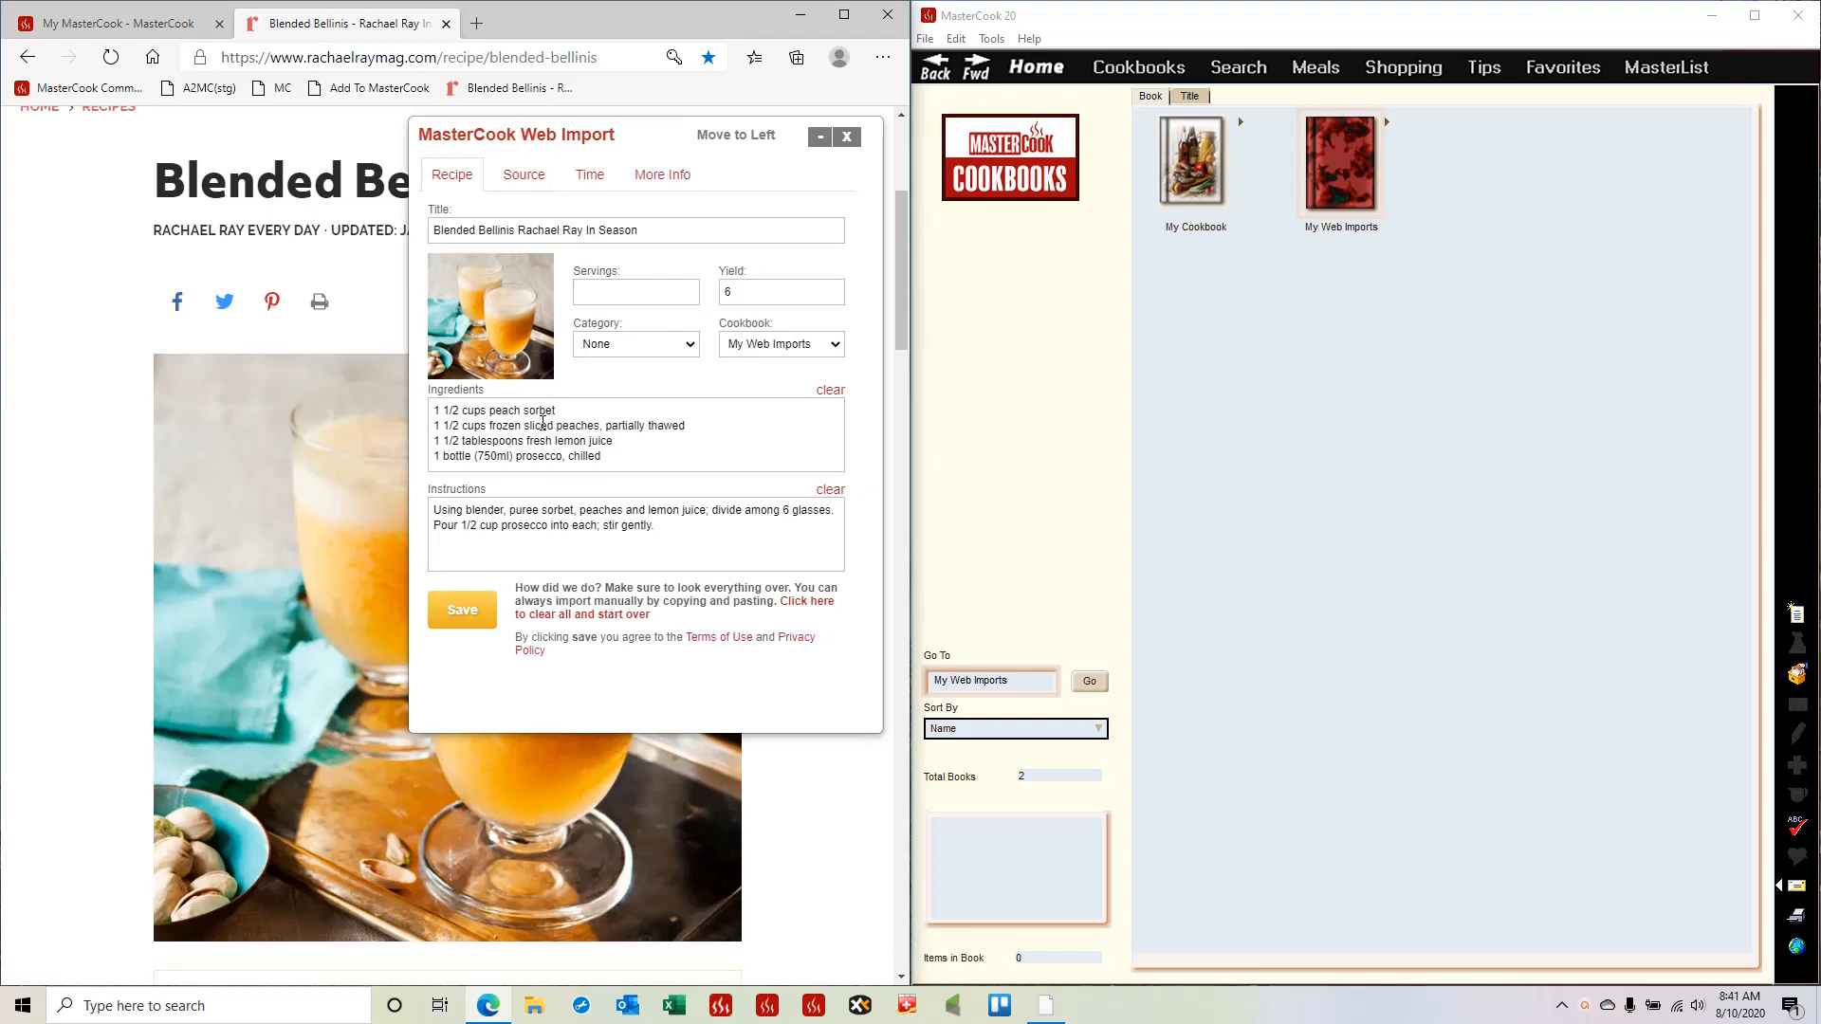
- Enter 6 servings, clear the yield, and file the recipe into the My Web Imports cookbook
{"action": "left_click", "coordinate": [635, 292]}
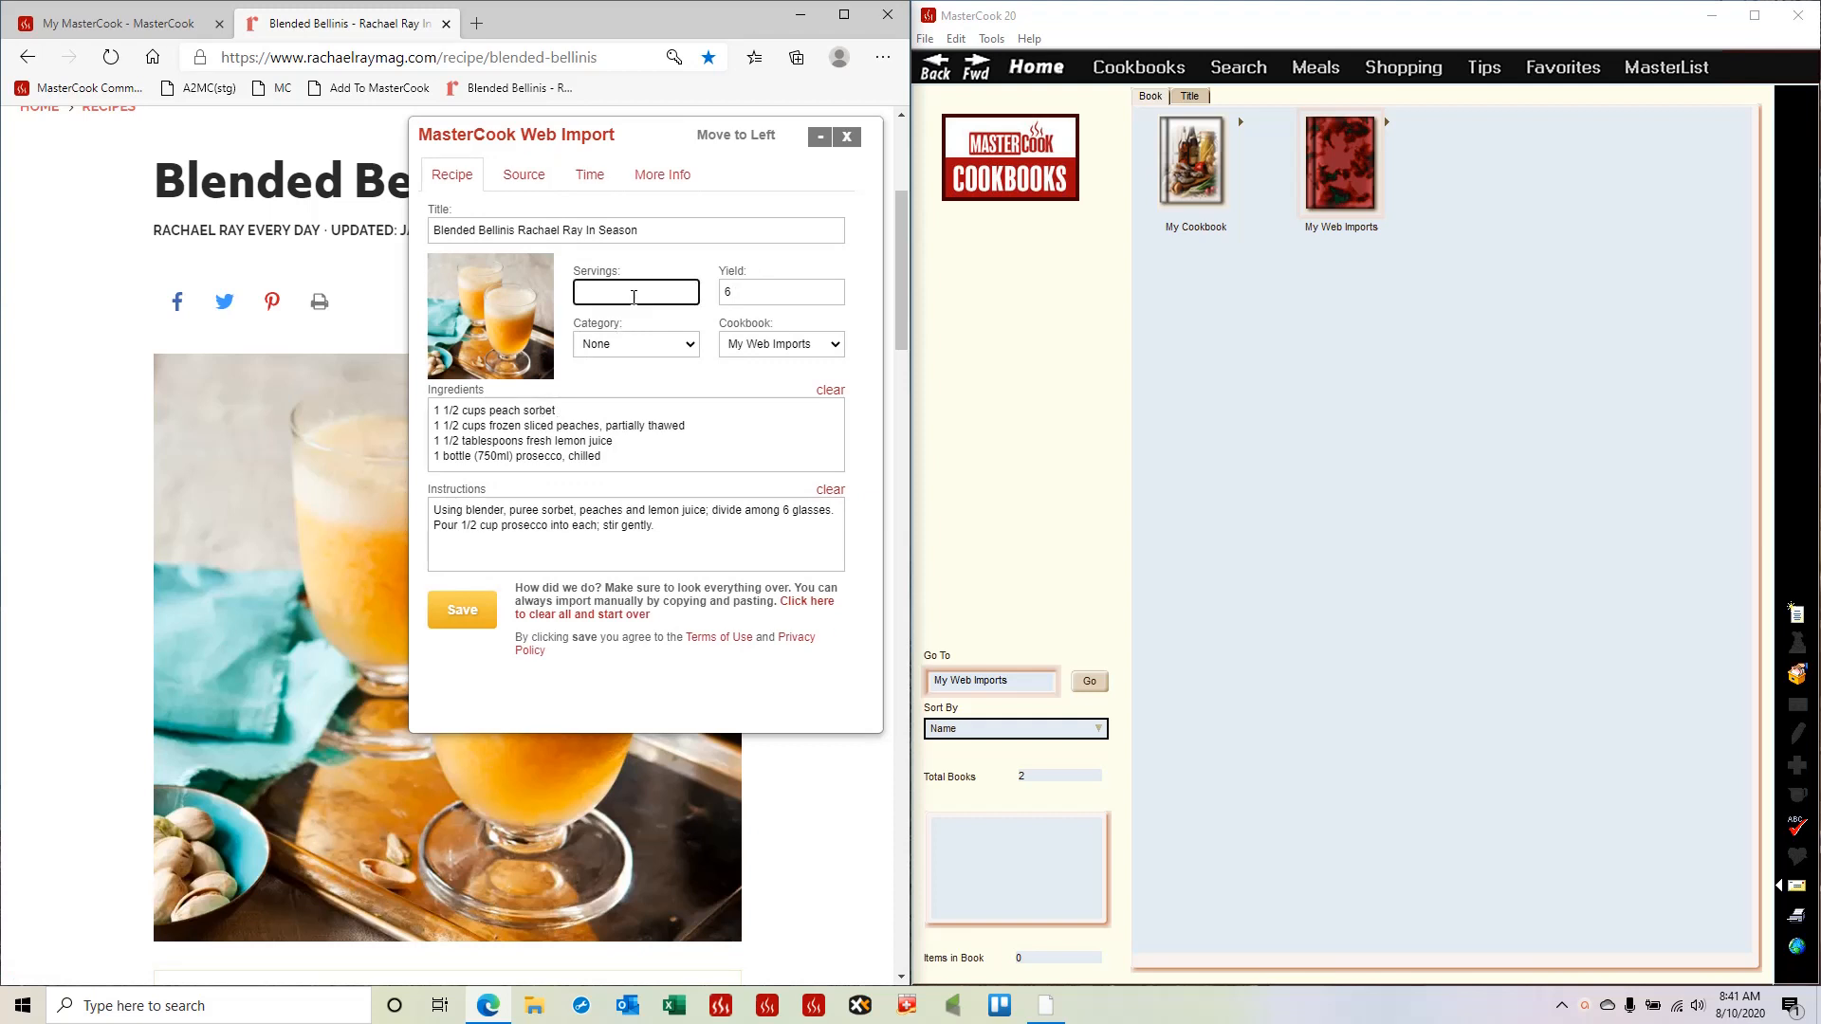
{"action": "type", "text": "6"}
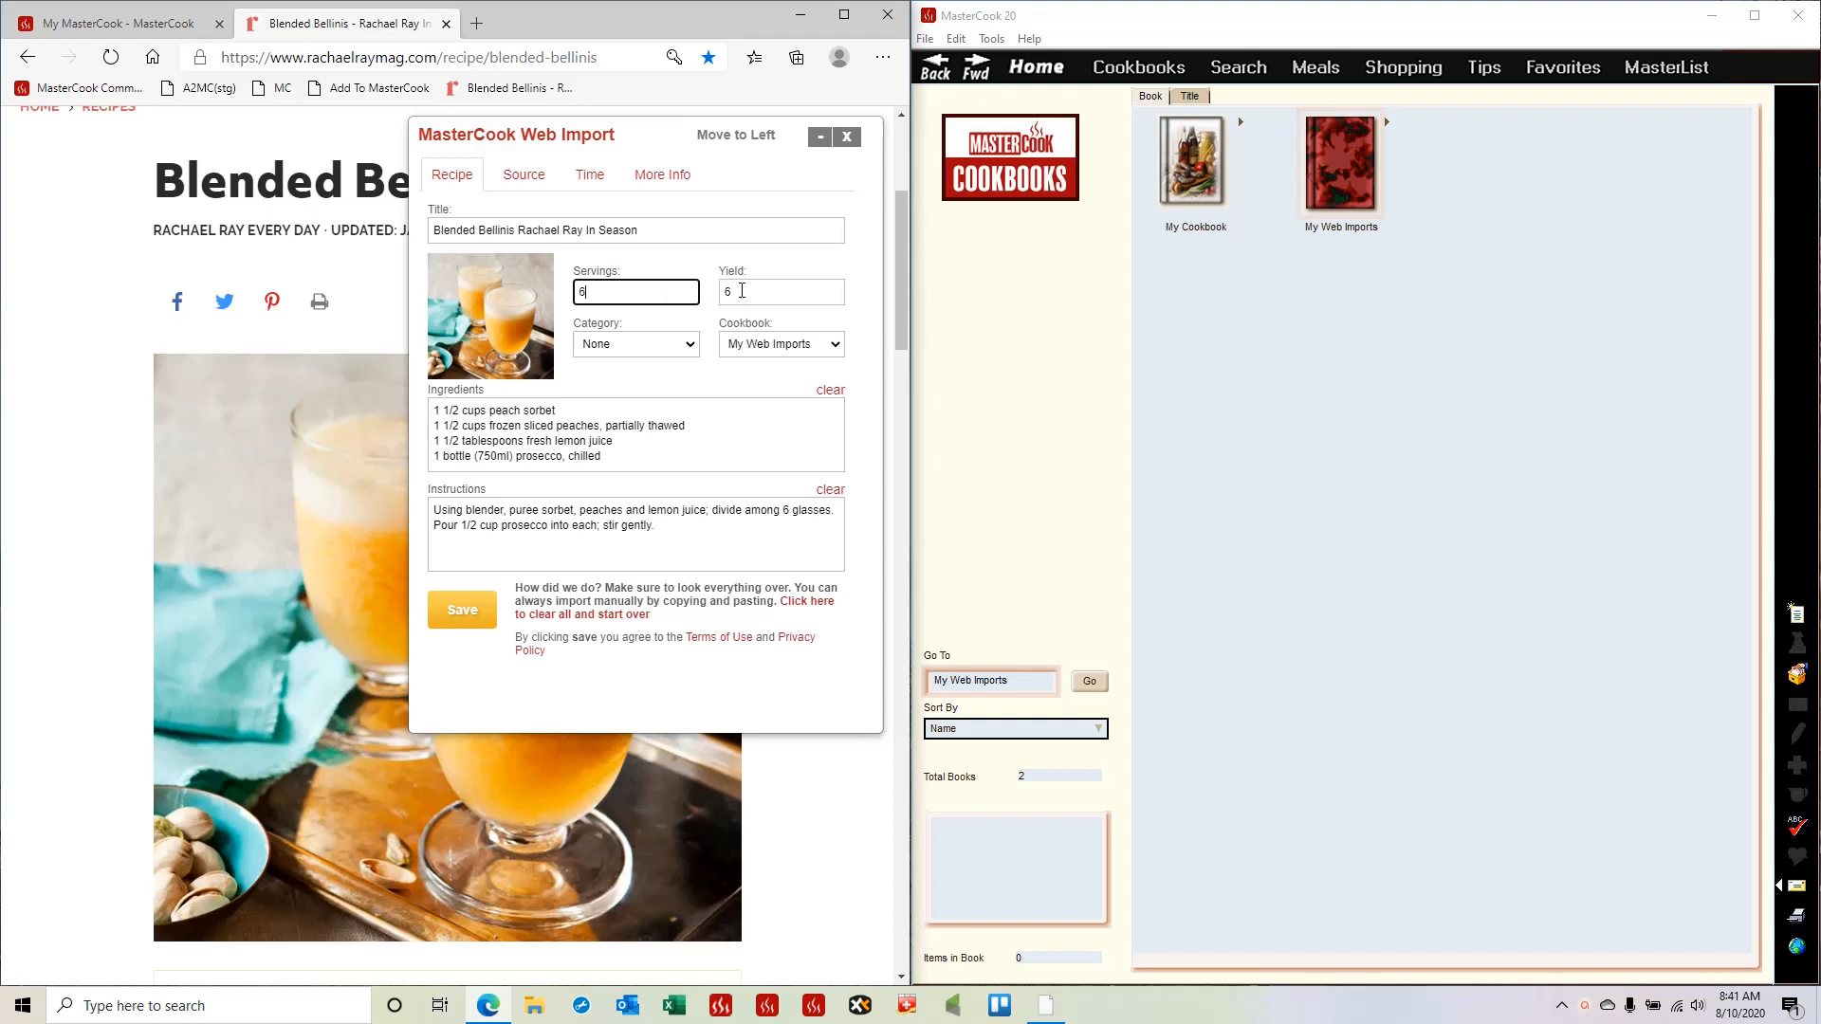
{"action": "left_click", "coordinate": [779, 292]}
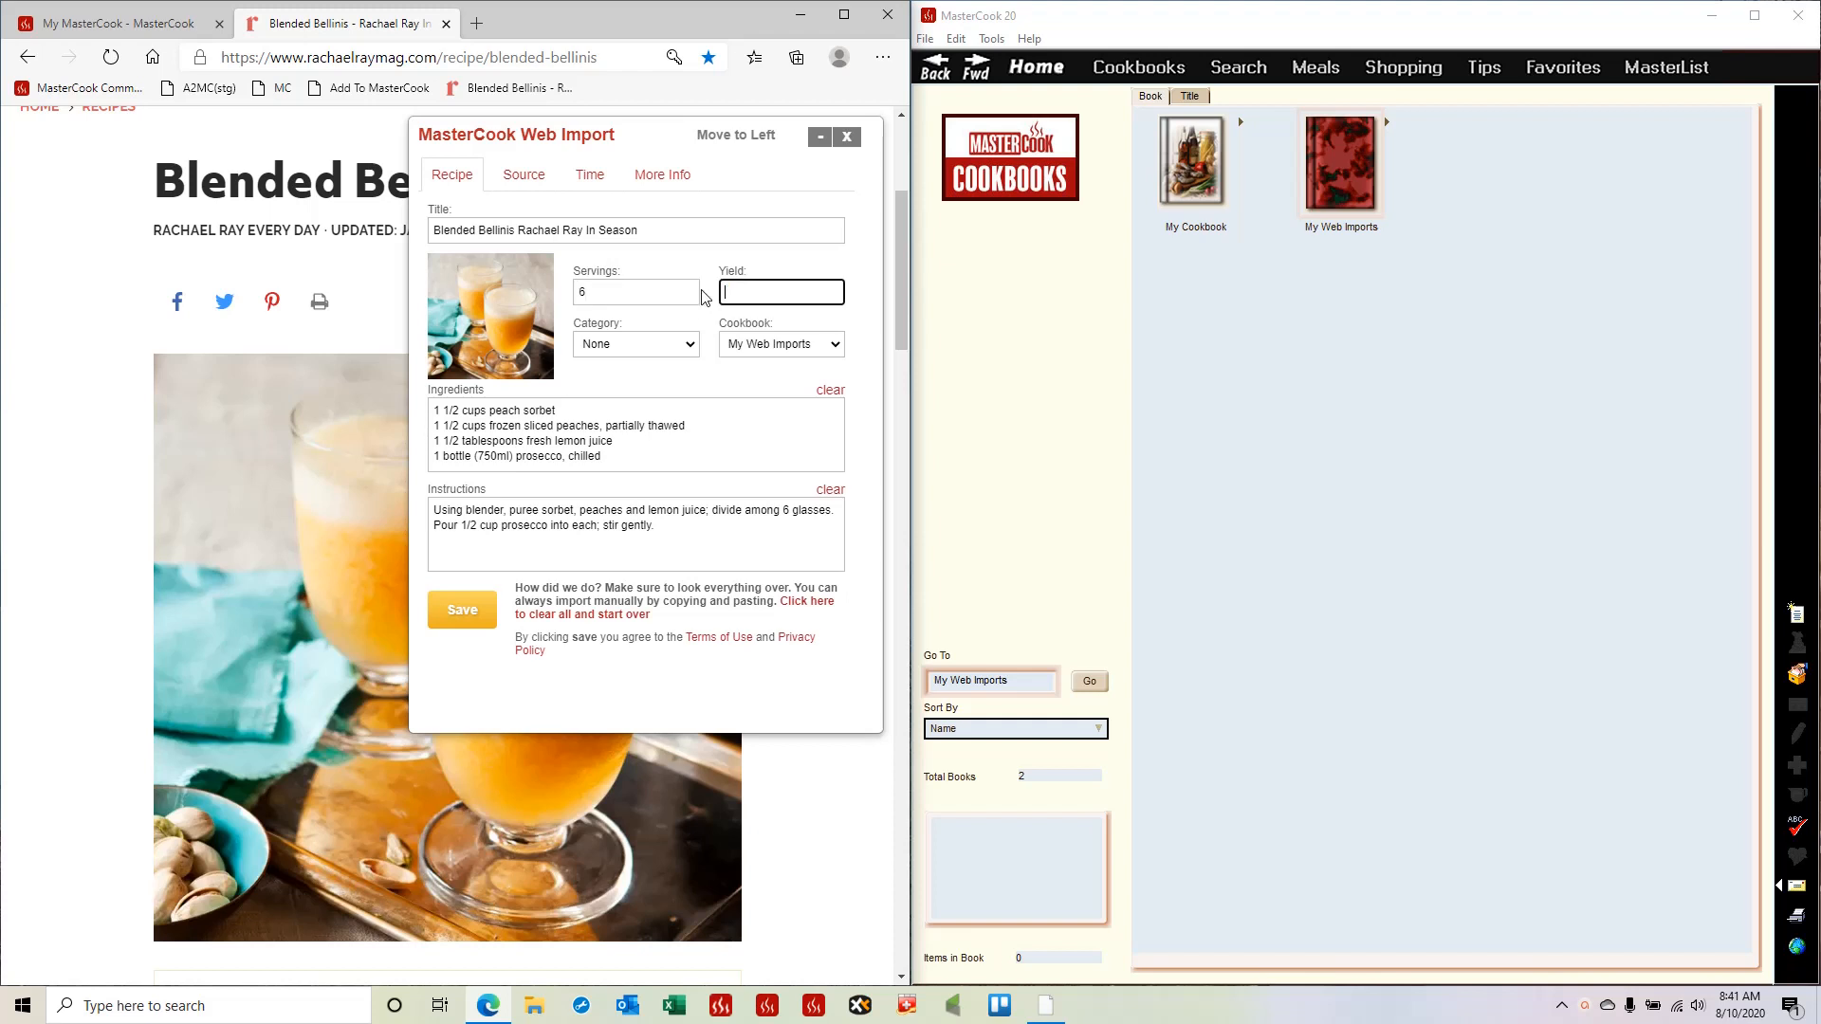
{"action": "left_click", "coordinate": [779, 343]}
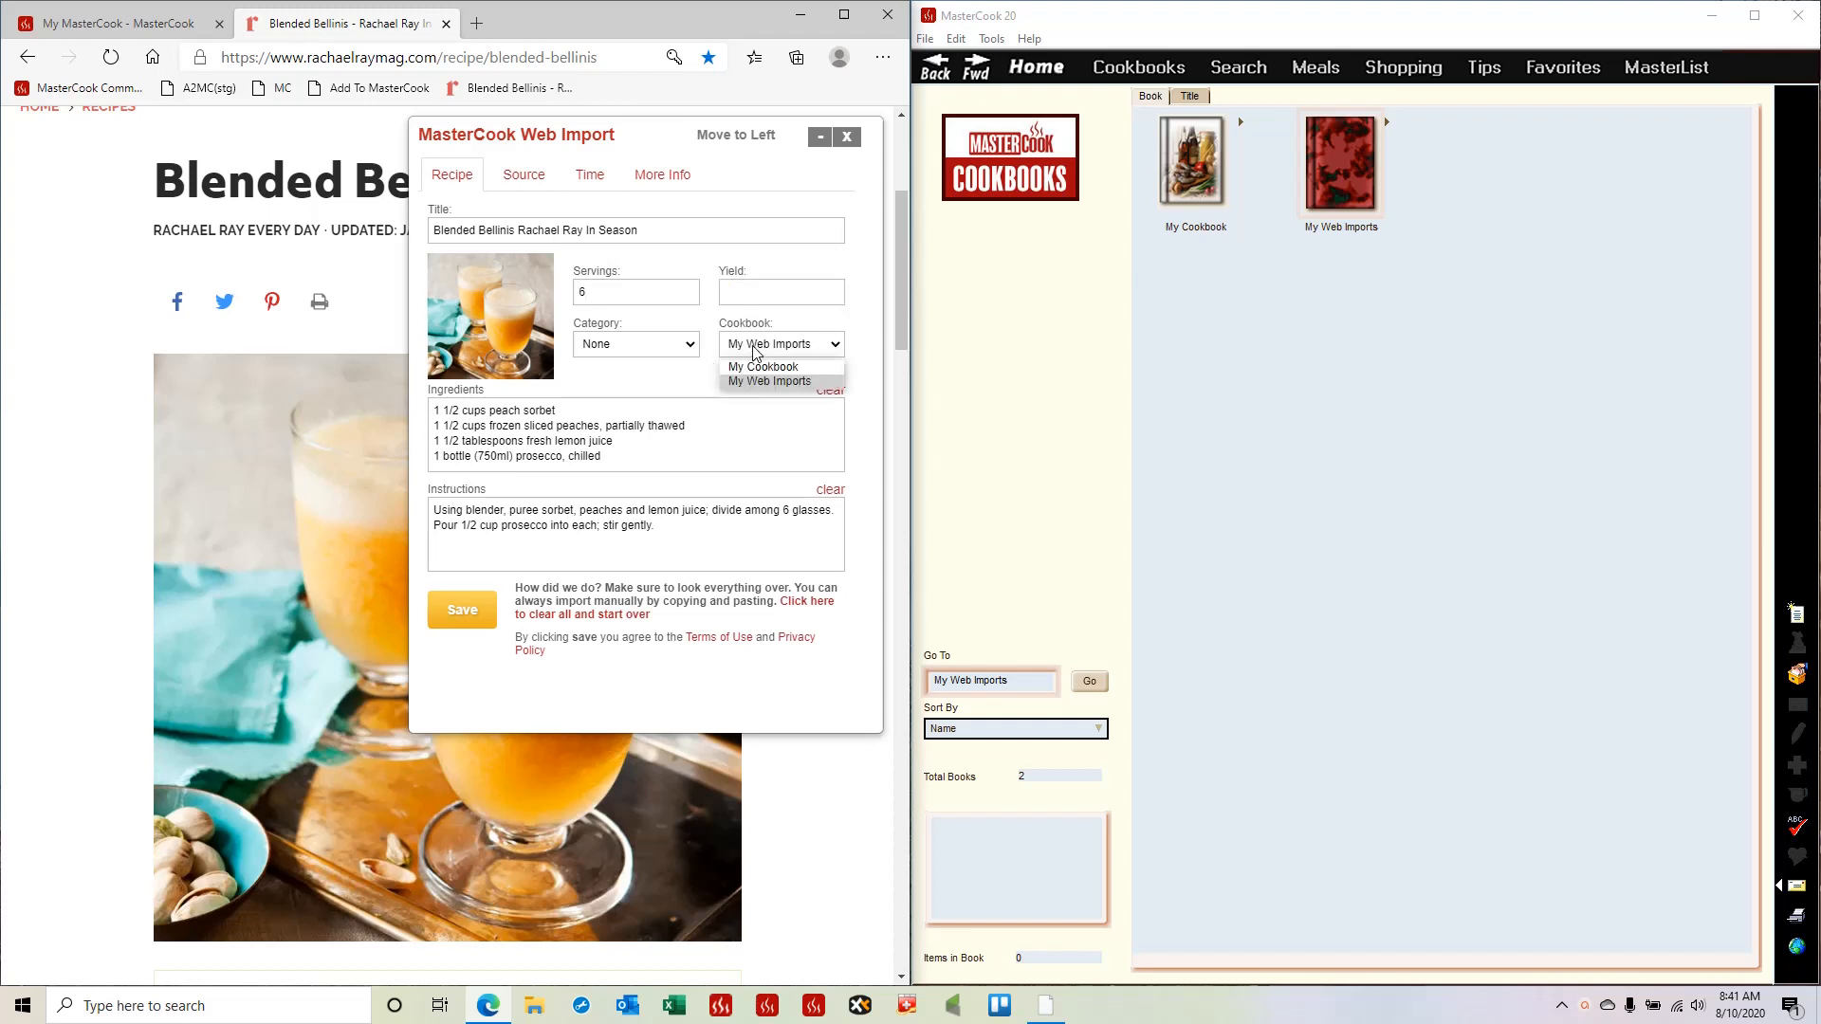
{"action": "mouse_move", "coordinate": [667, 381]}
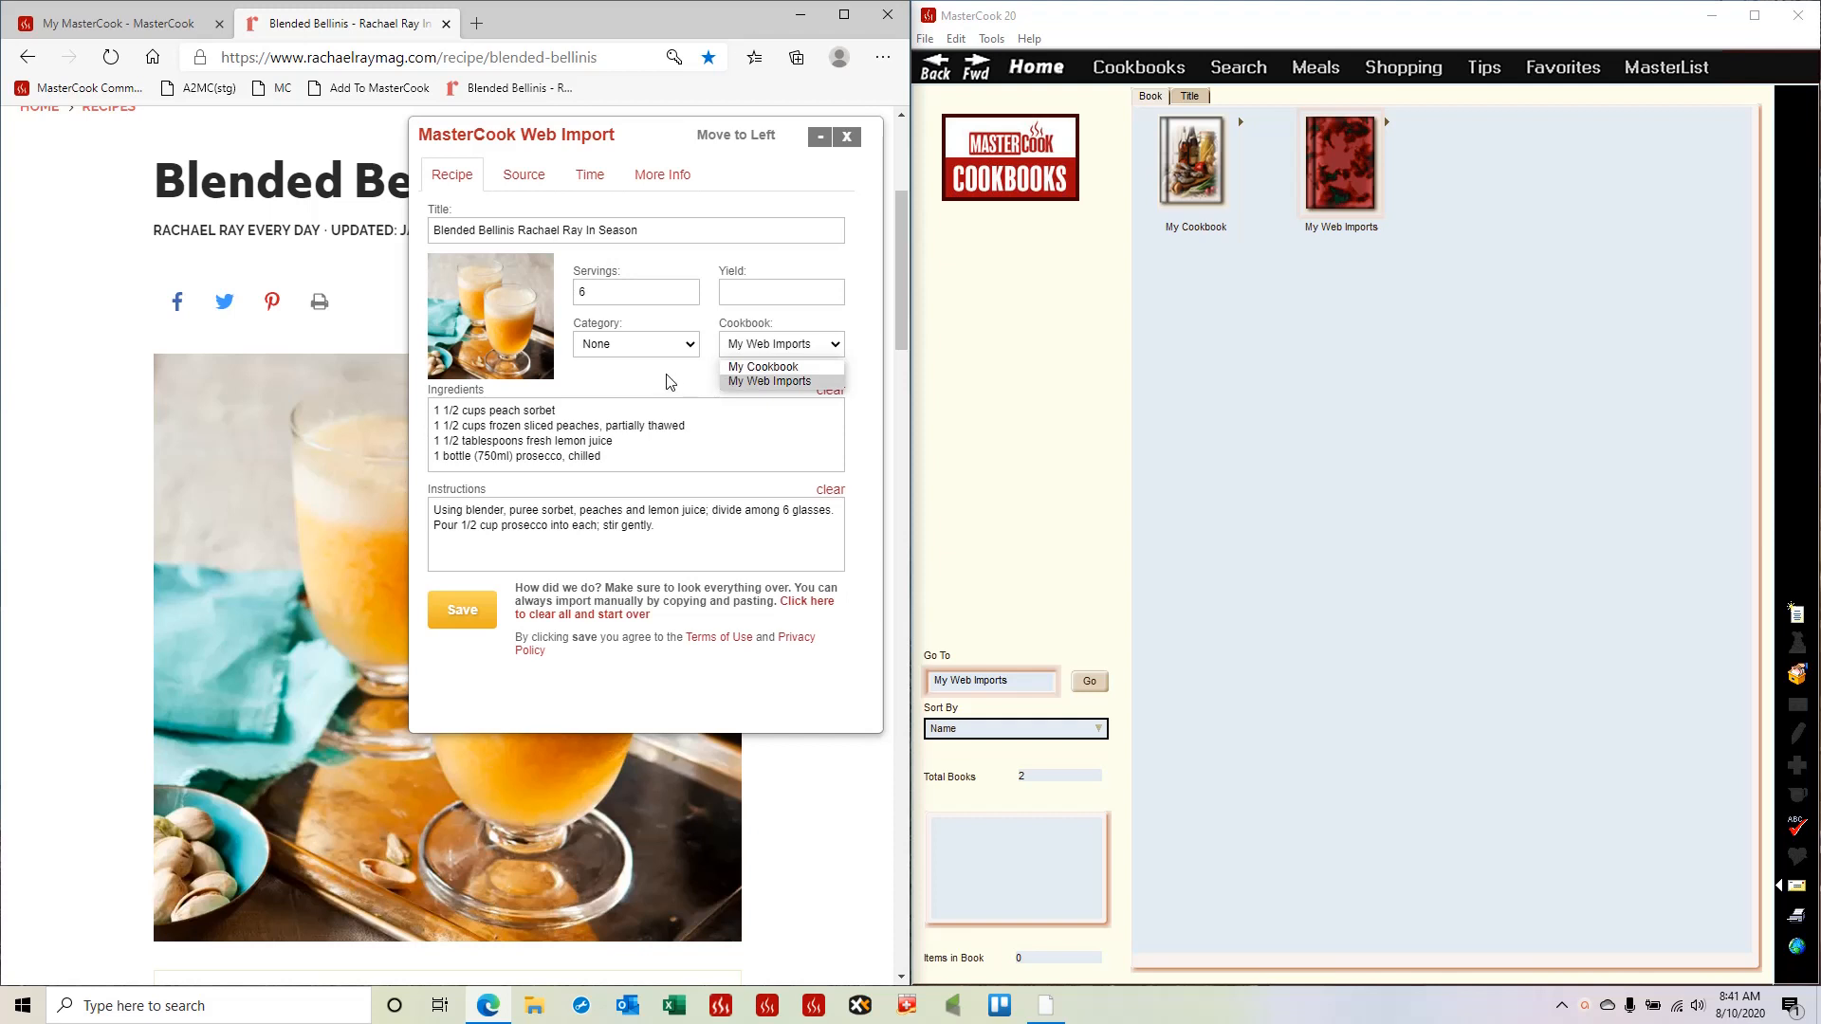
{"action": "left_click", "coordinate": [768, 381]}
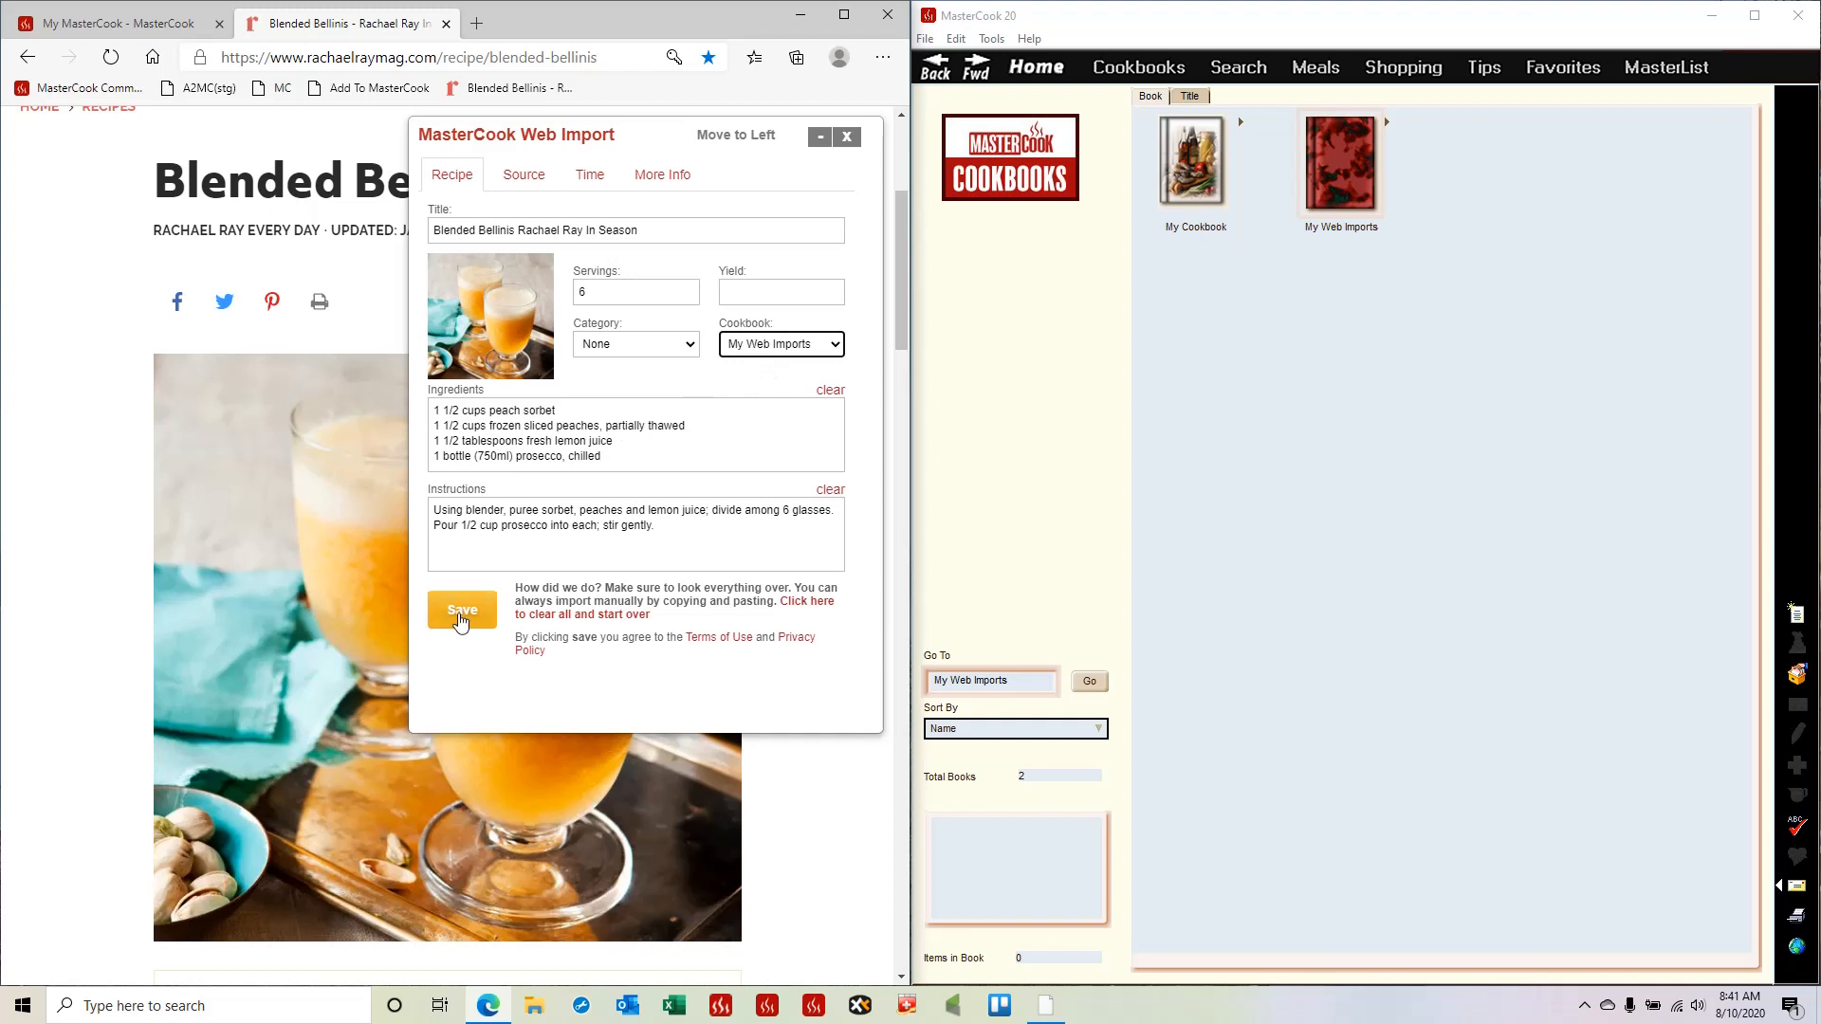
- Save the imported Bellini recipe, then launch My MasterCook Manager from the cookbook file commands
{"action": "left_click", "coordinate": [461, 609]}
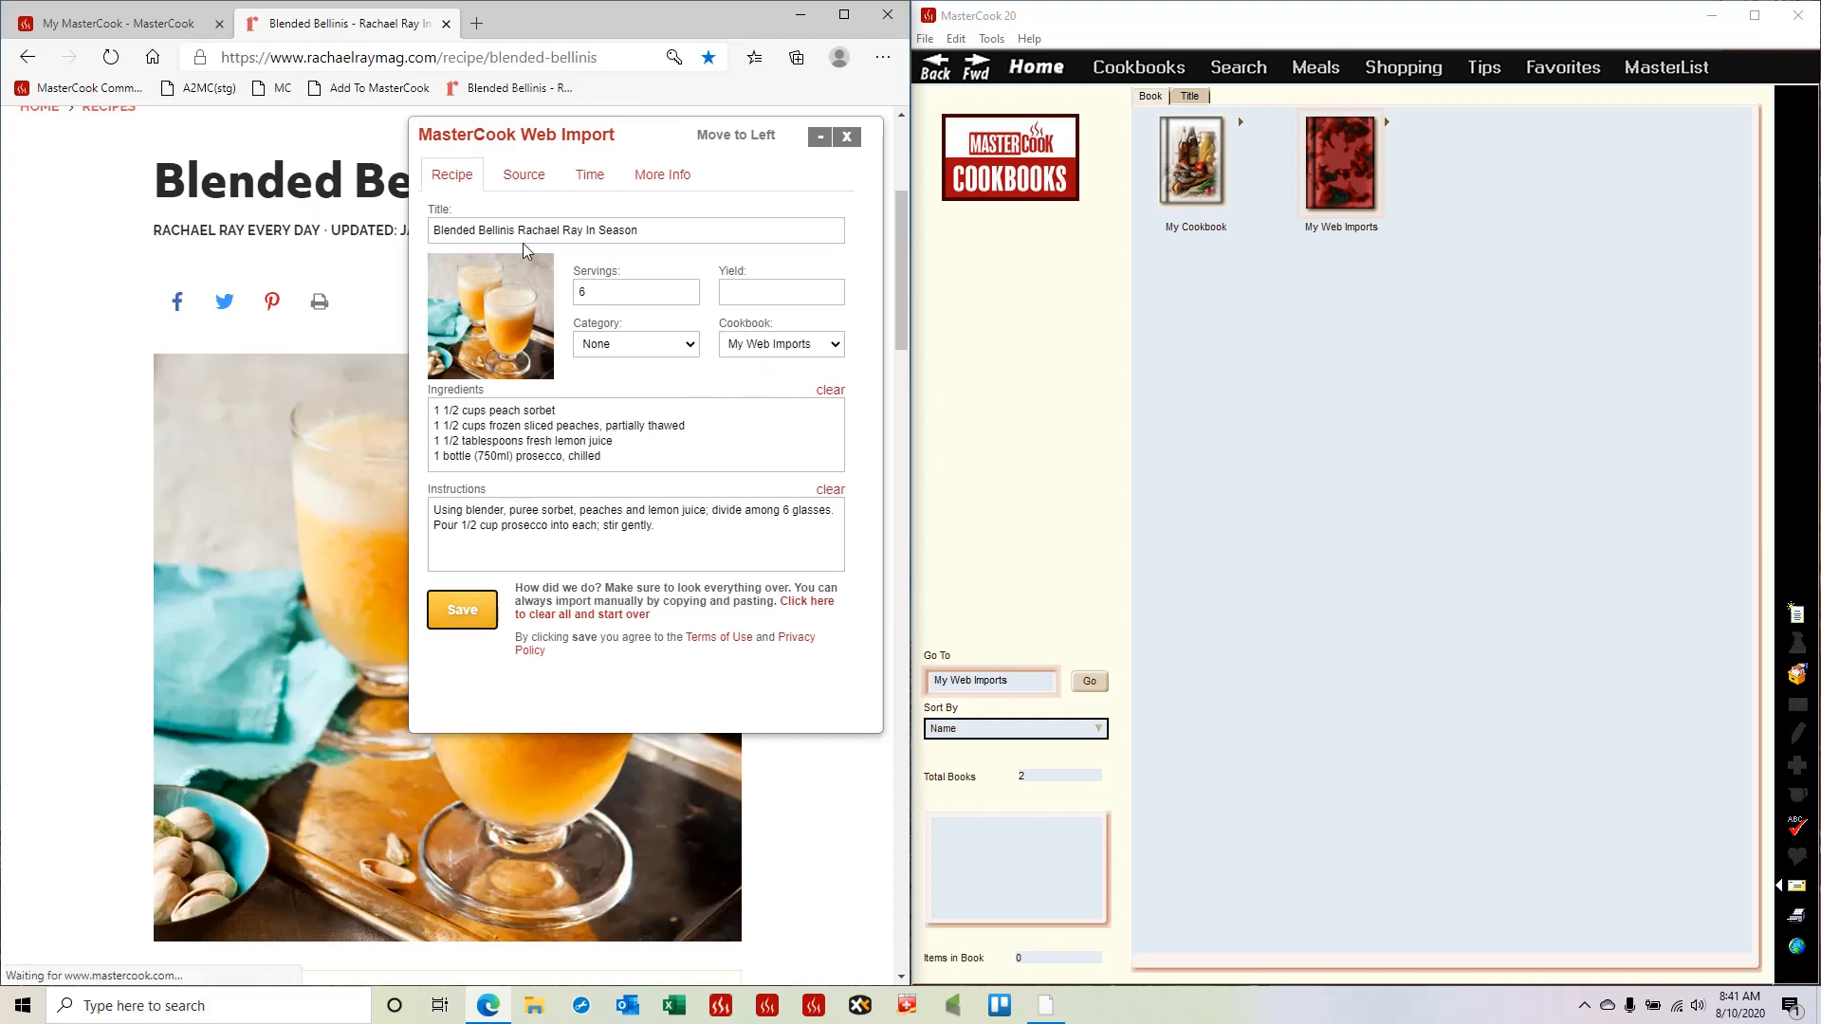
{"action": "left_click", "coordinate": [461, 609]}
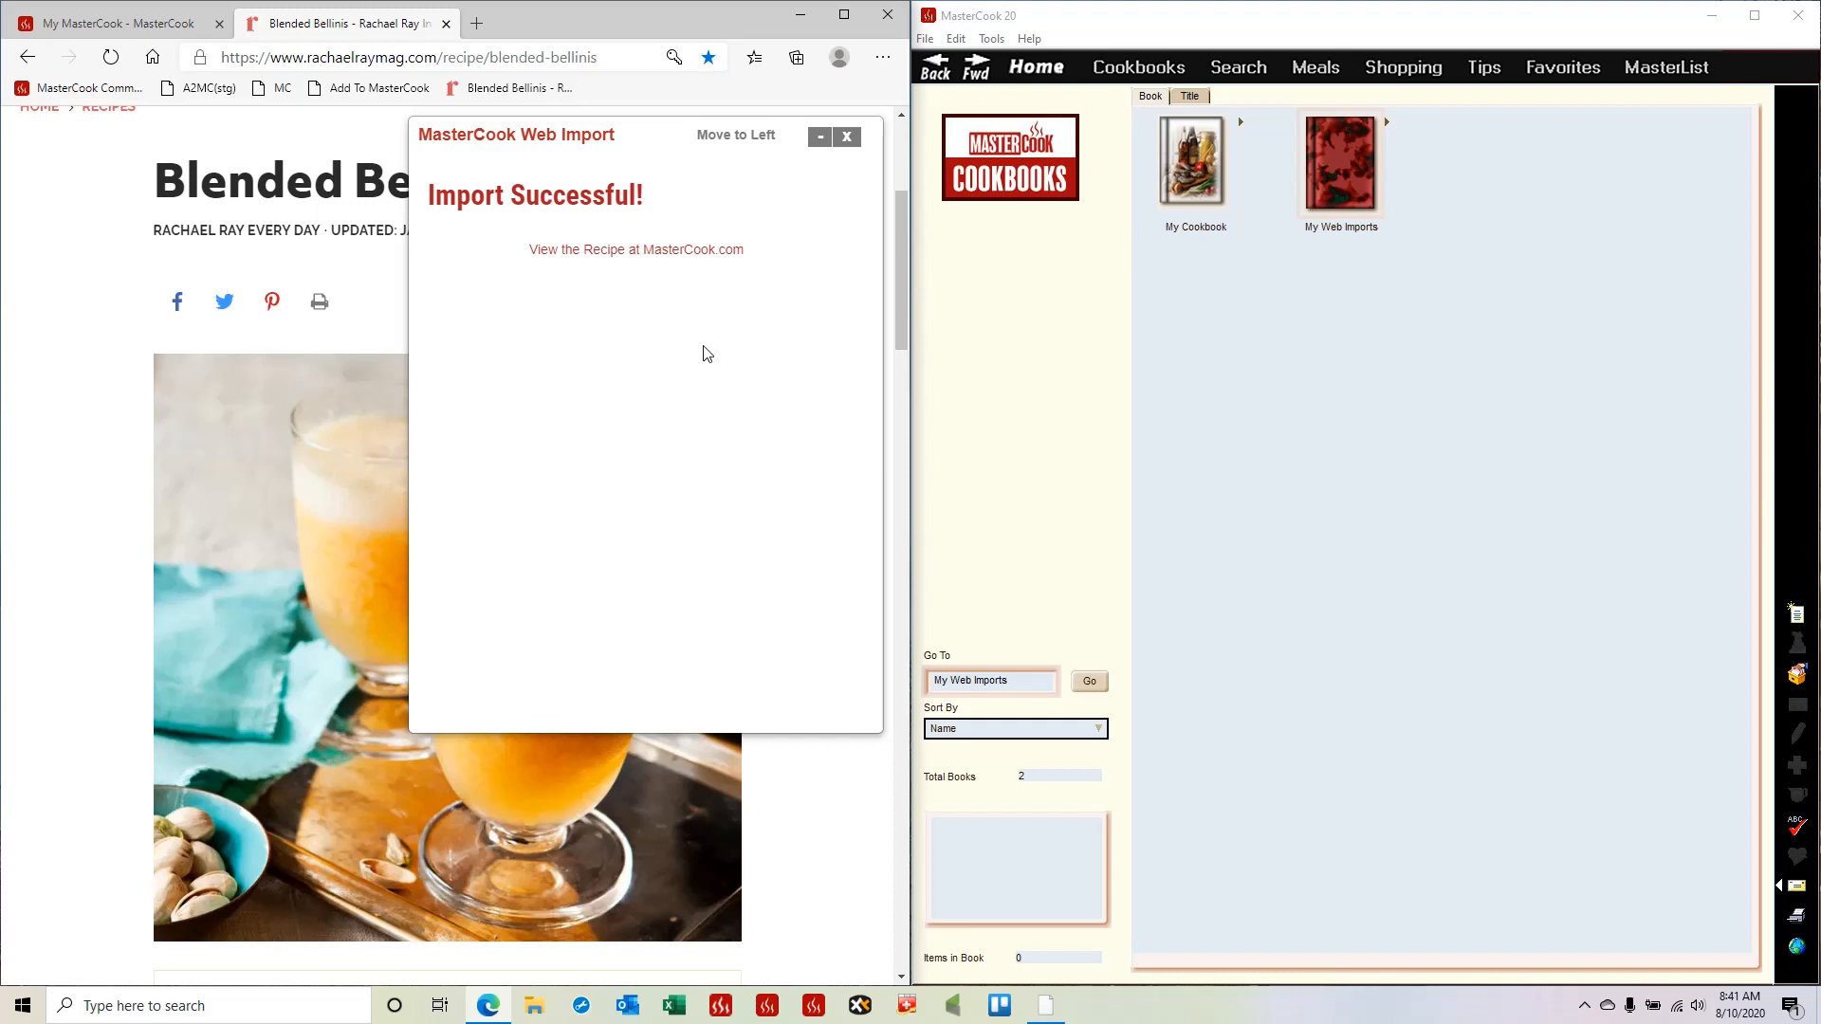
{"action": "triple_click", "coordinate": [987, 681]}
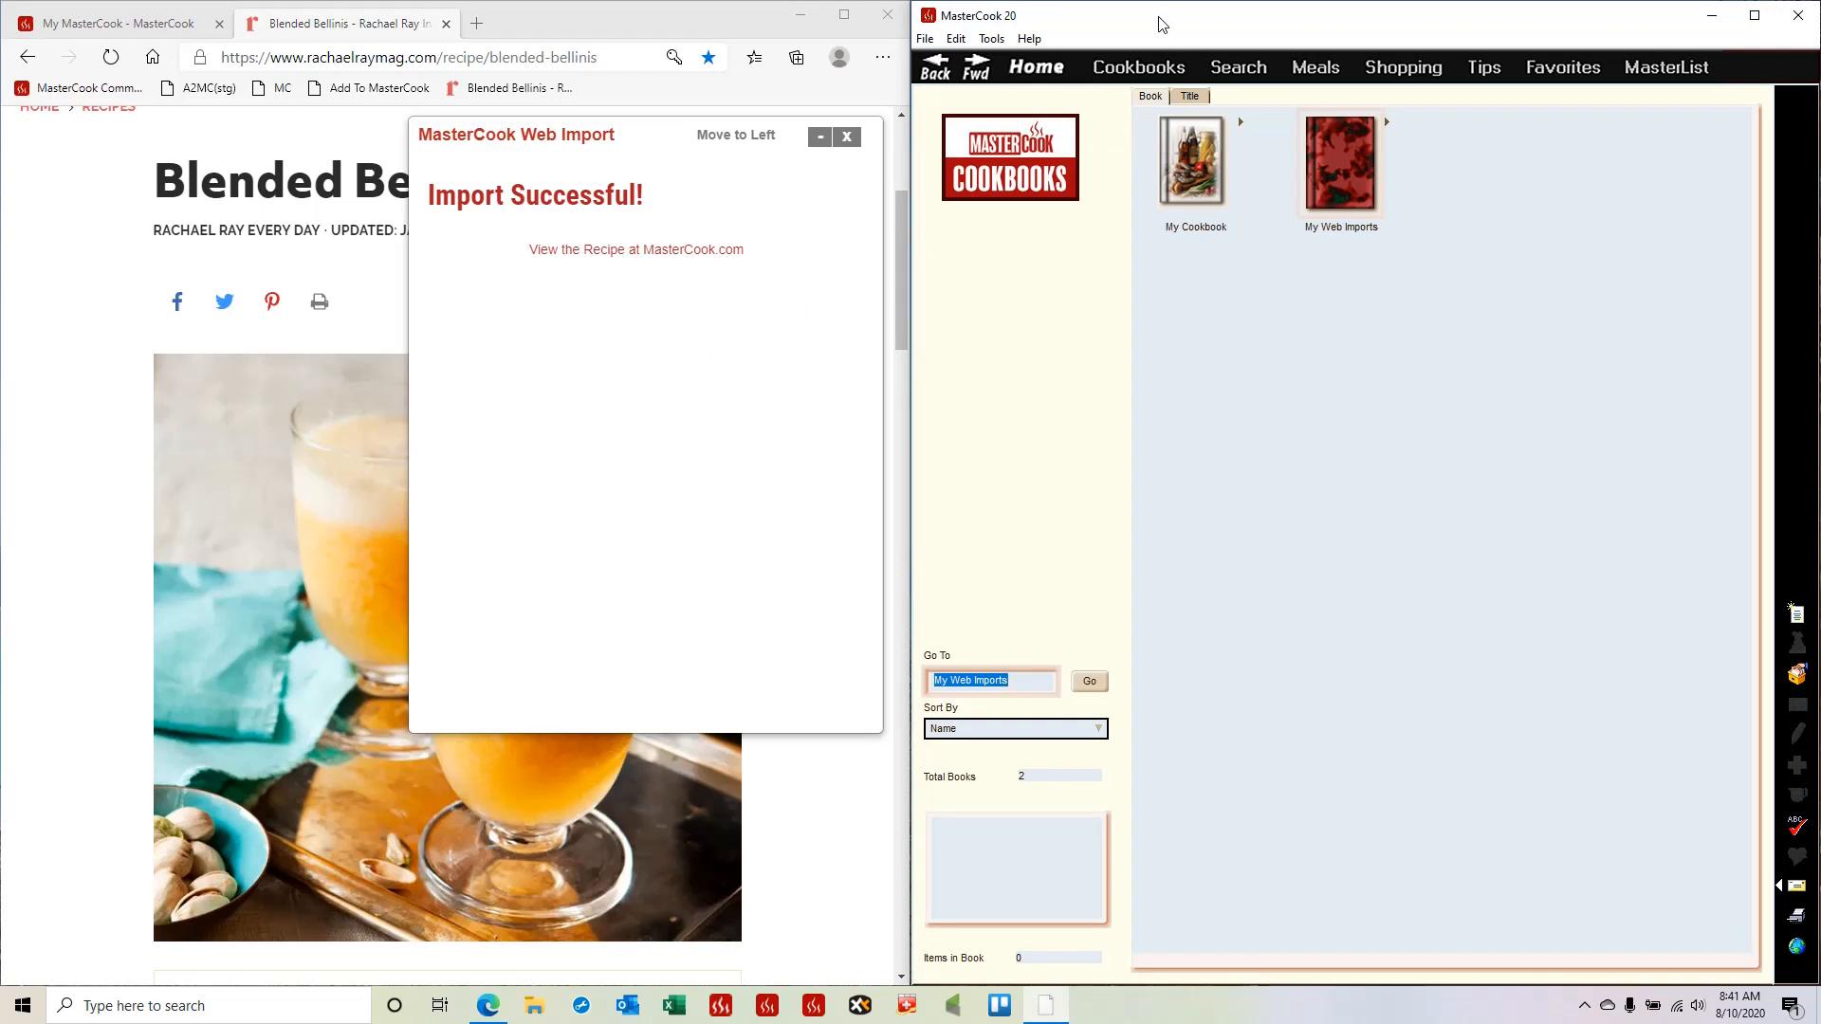
{"action": "left_click", "coordinate": [924, 38]}
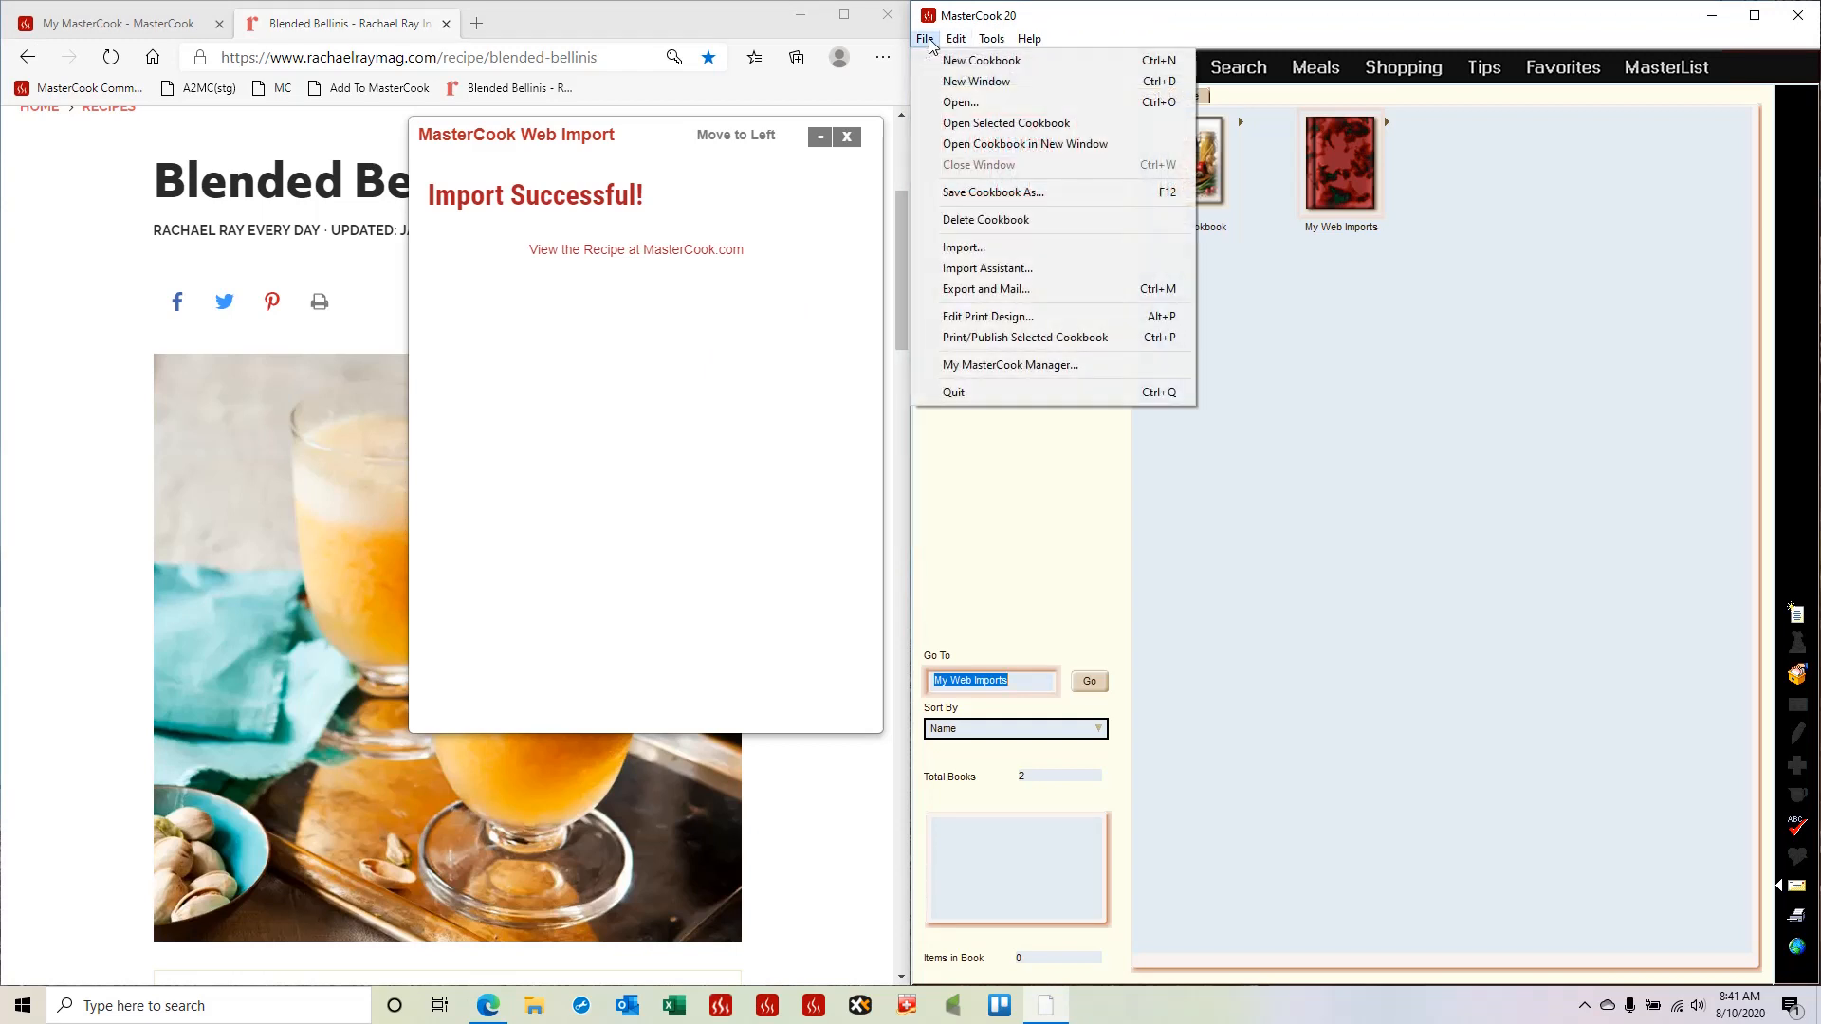
{"action": "mouse_move", "coordinate": [1011, 364]}
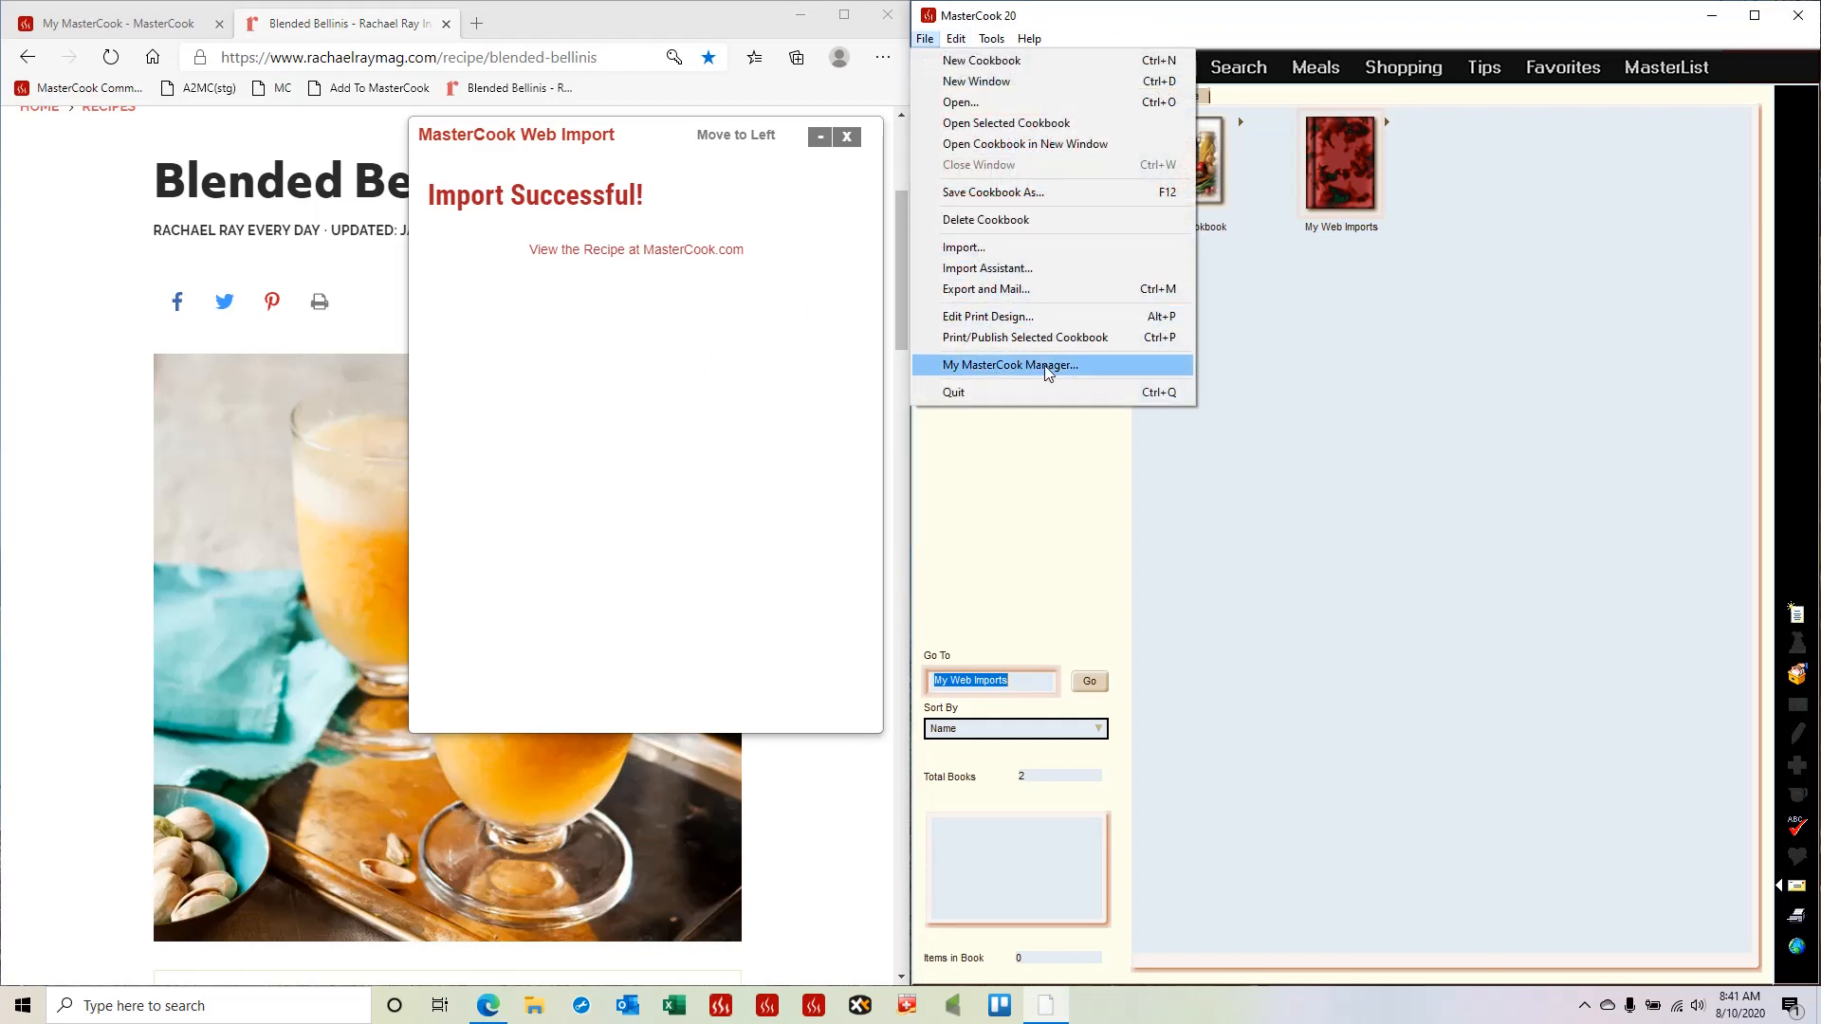
{"action": "left_click", "coordinate": [1011, 364]}
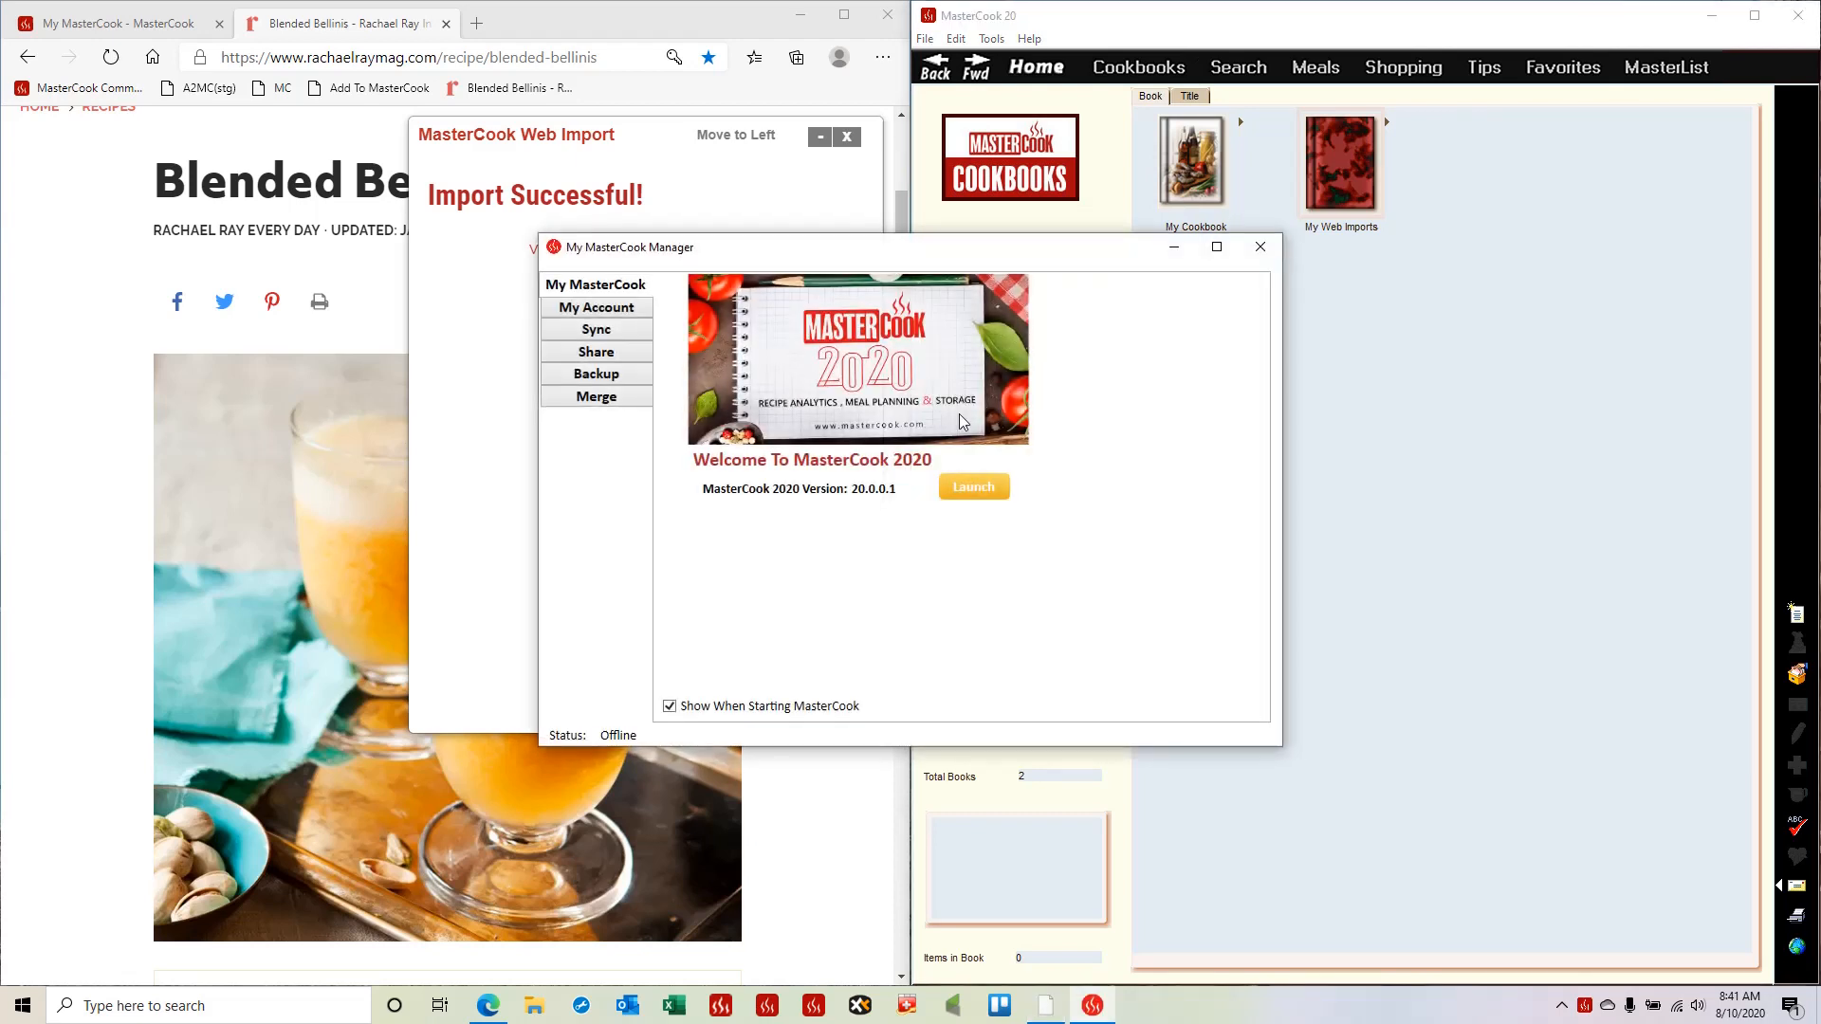
- Go to the Sync page and preview the MC Tools, Group Cookbooks and My Collection contents
{"action": "left_click", "coordinate": [595, 328]}
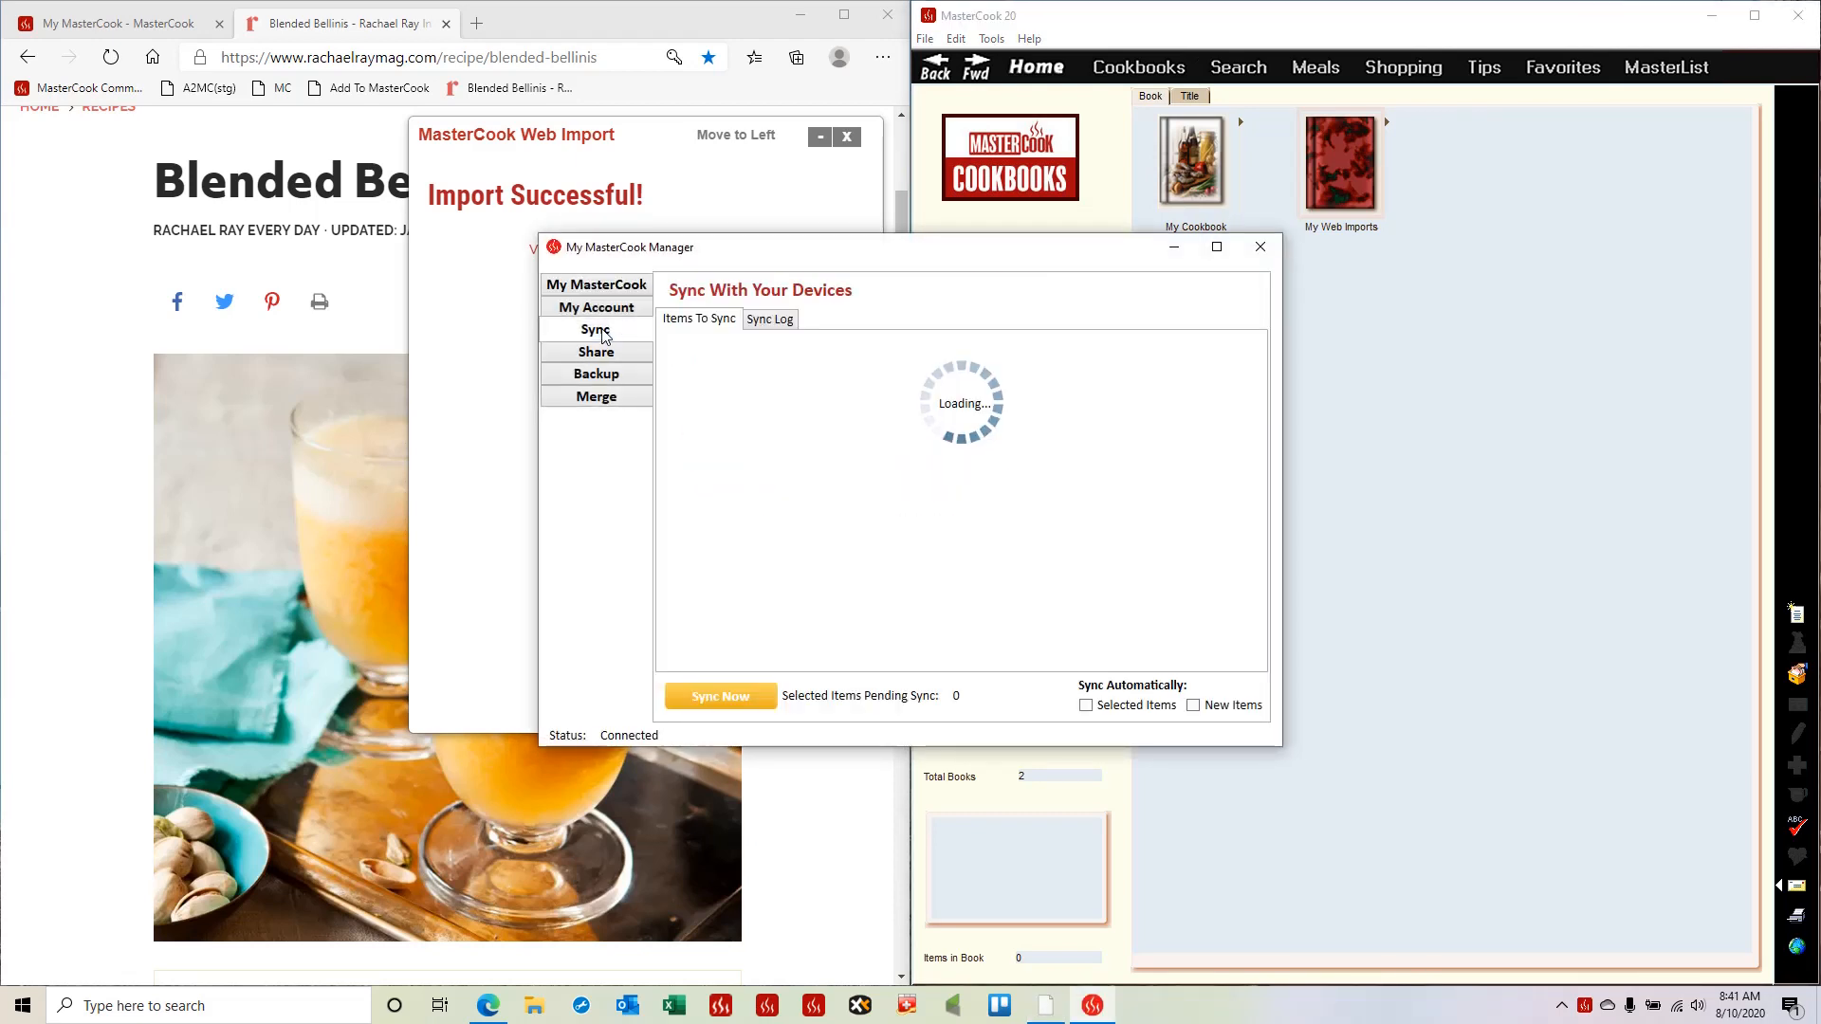
{"action": "mouse_move", "coordinate": [610, 472]}
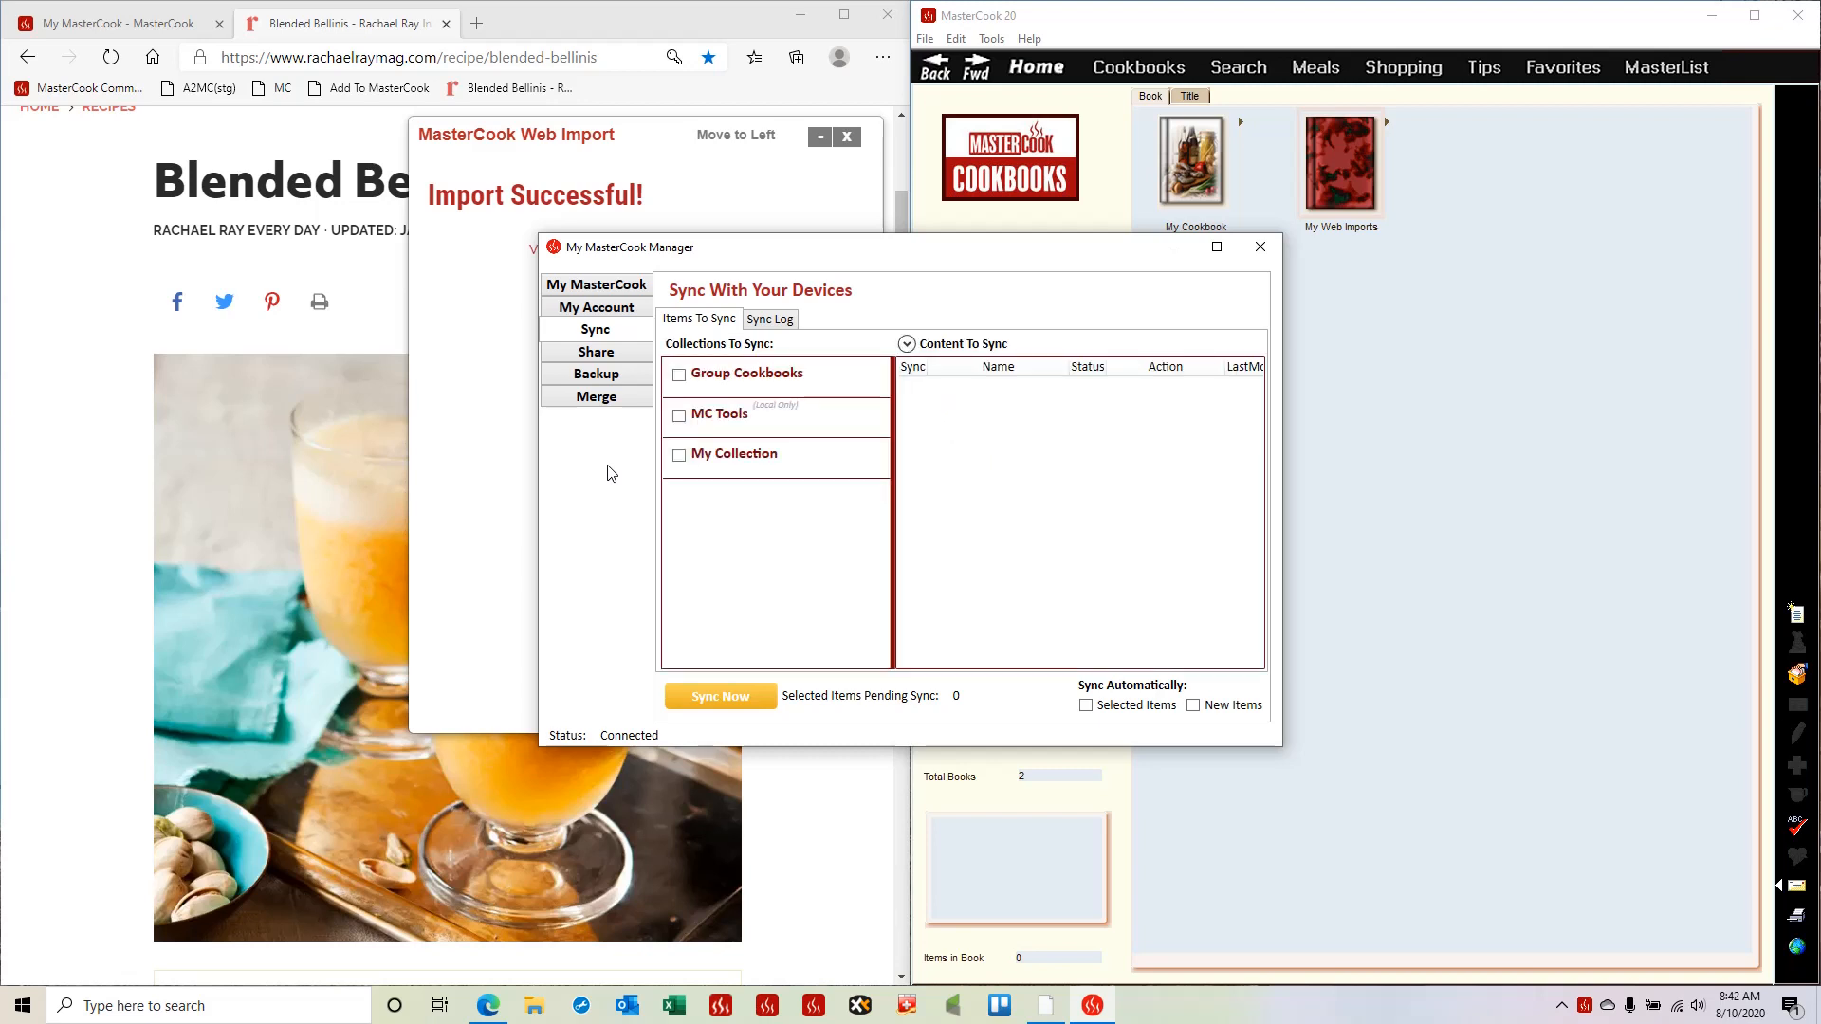
{"action": "mouse_move", "coordinate": [831, 374]}
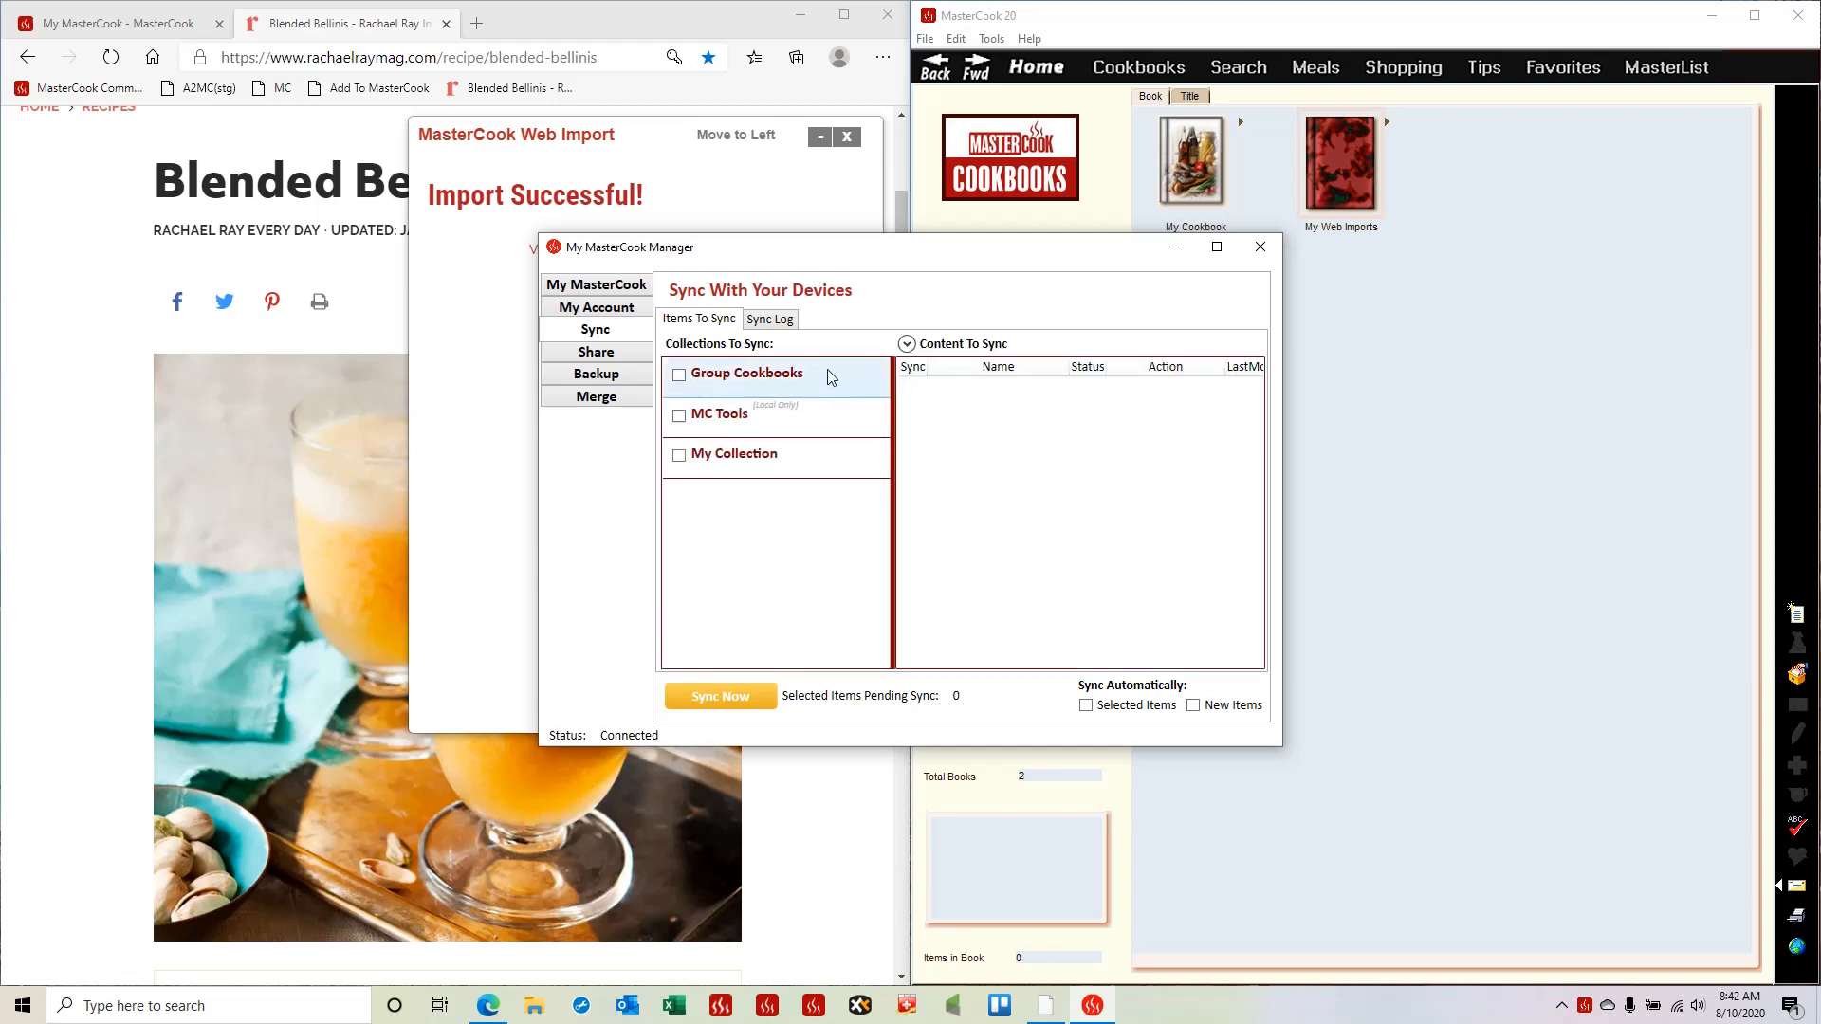
{"action": "left_click", "coordinate": [719, 413]}
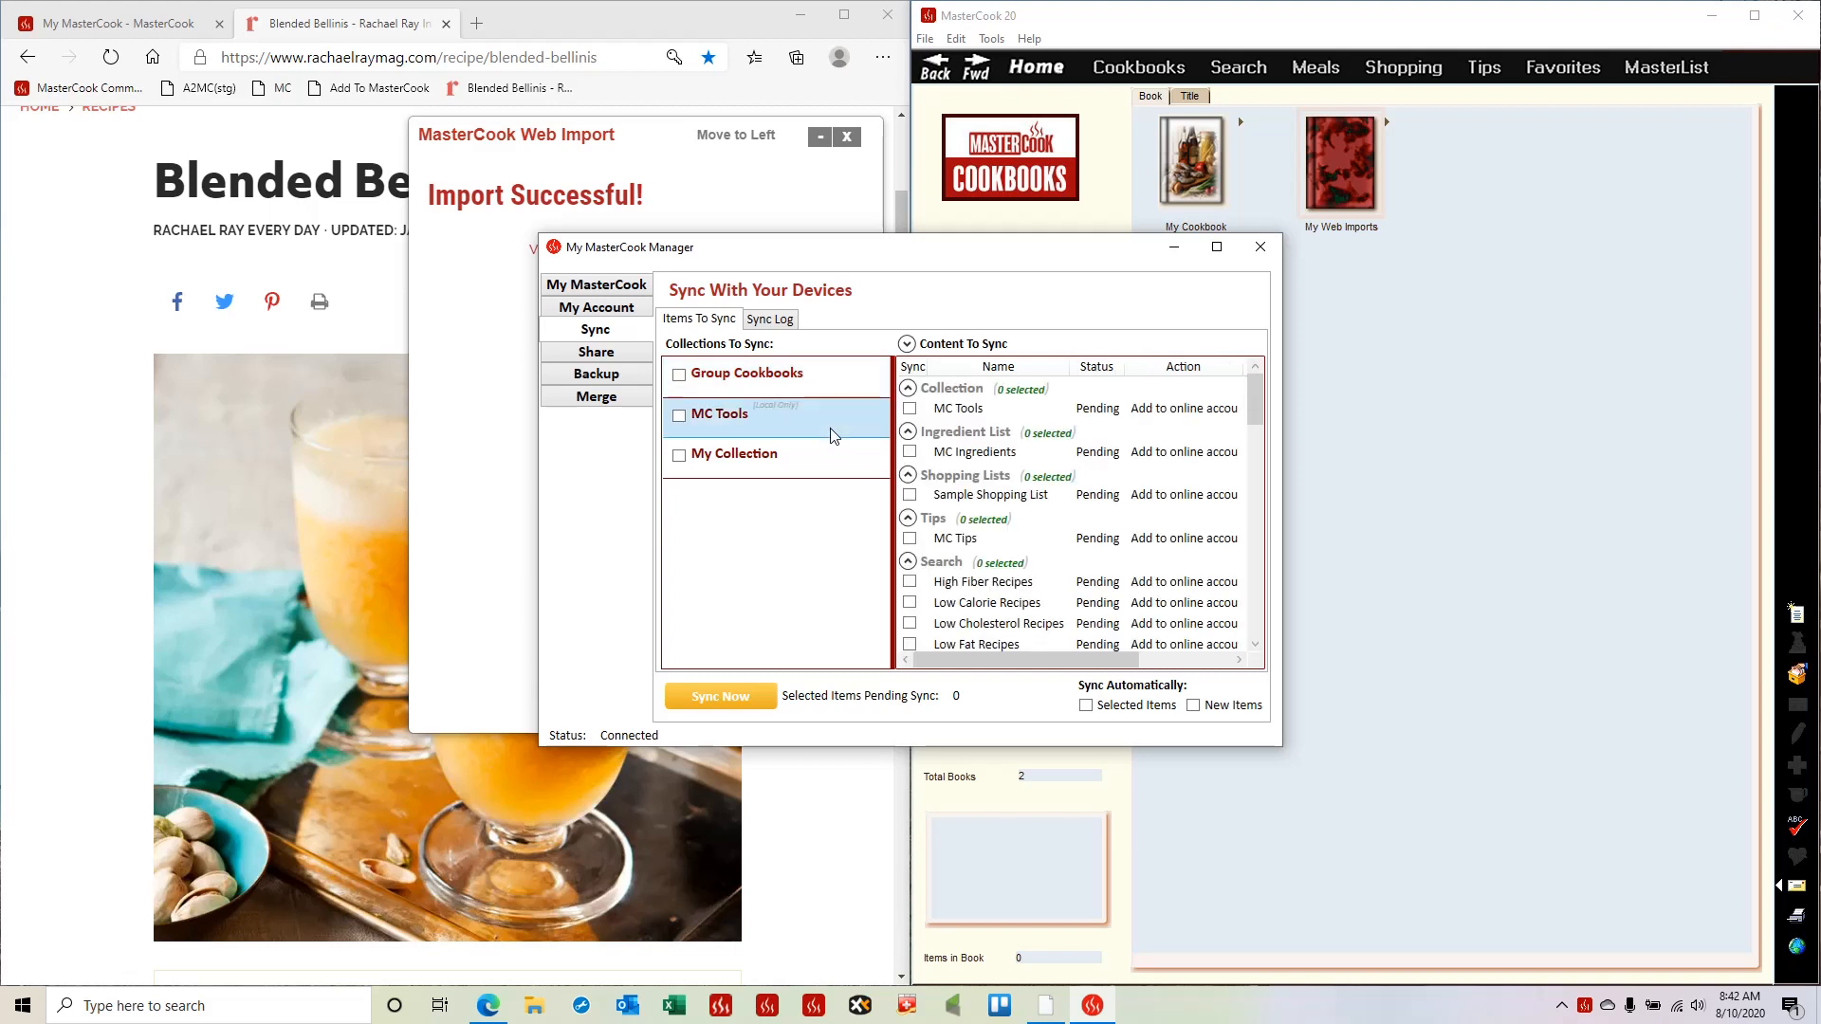
{"action": "left_click", "coordinate": [734, 453]}
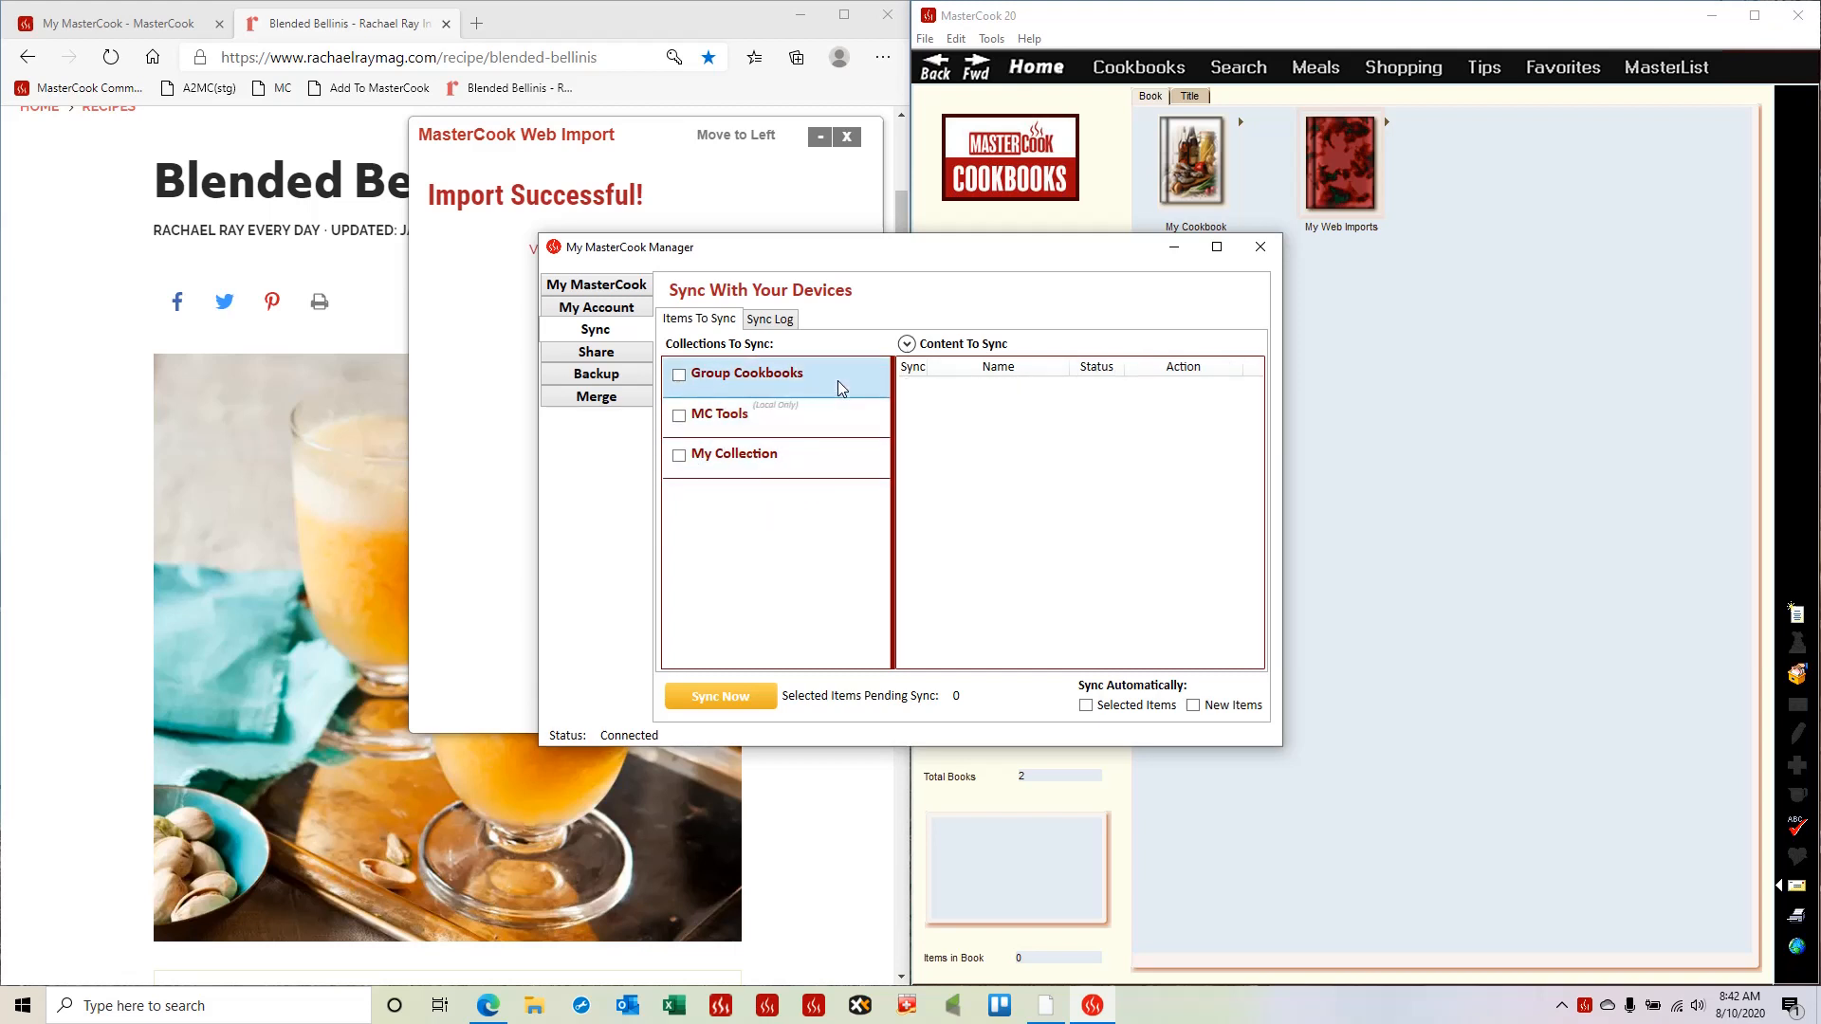
{"action": "left_click", "coordinate": [720, 413]}
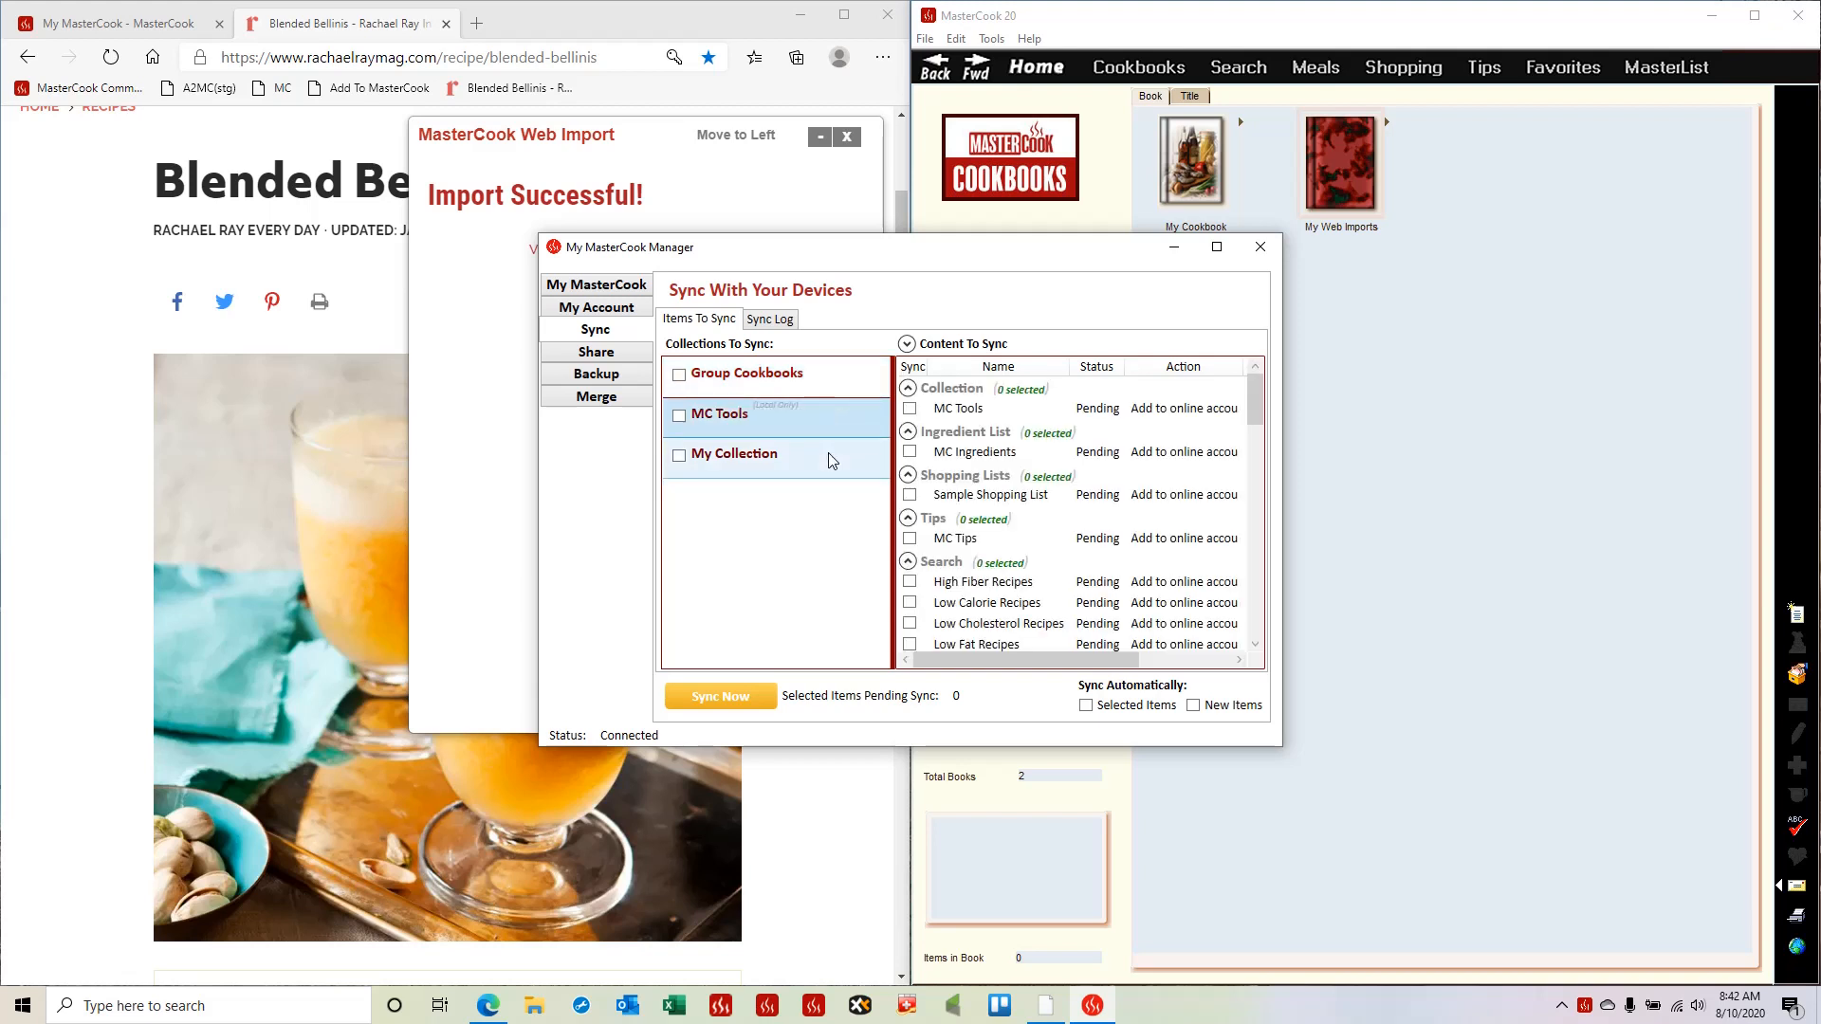
{"action": "left_click", "coordinate": [734, 453]}
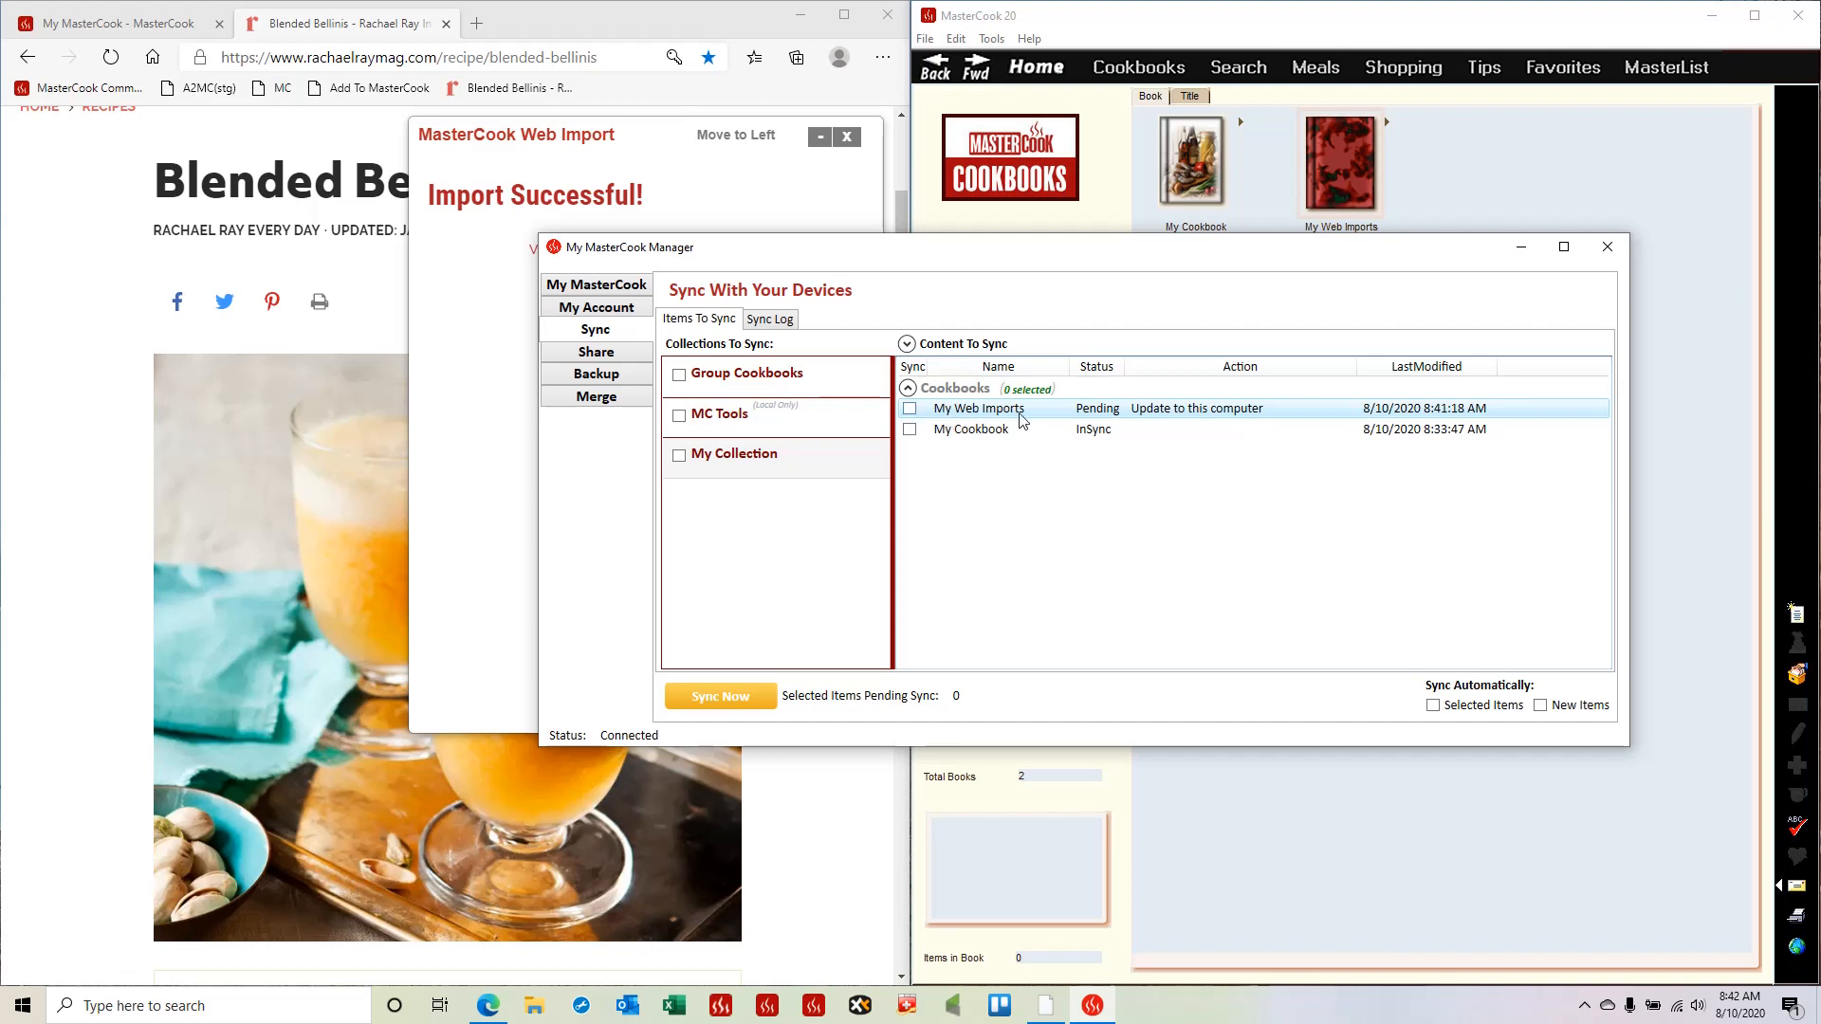
{"action": "mouse_move", "coordinate": [1138, 418]}
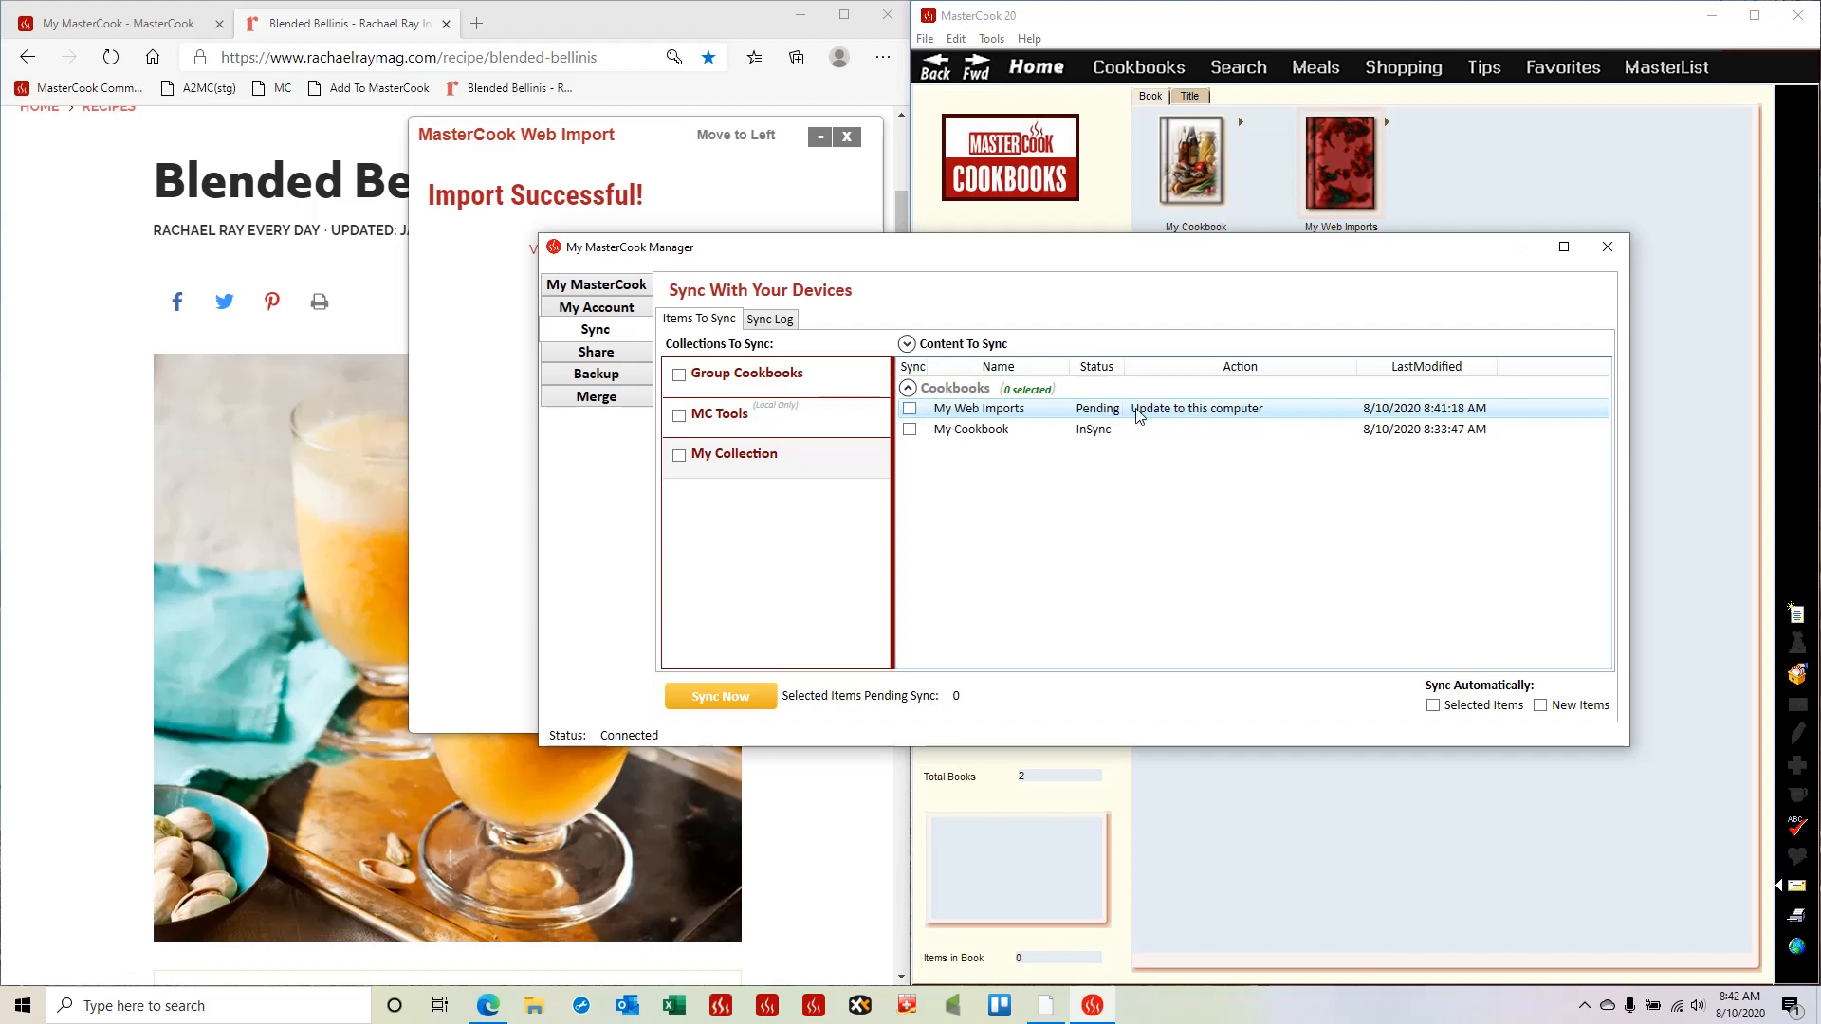
- Tick My Web Imports under Content To Sync and run Sync Now so it shows InSync
{"action": "left_click", "coordinate": [911, 410]}
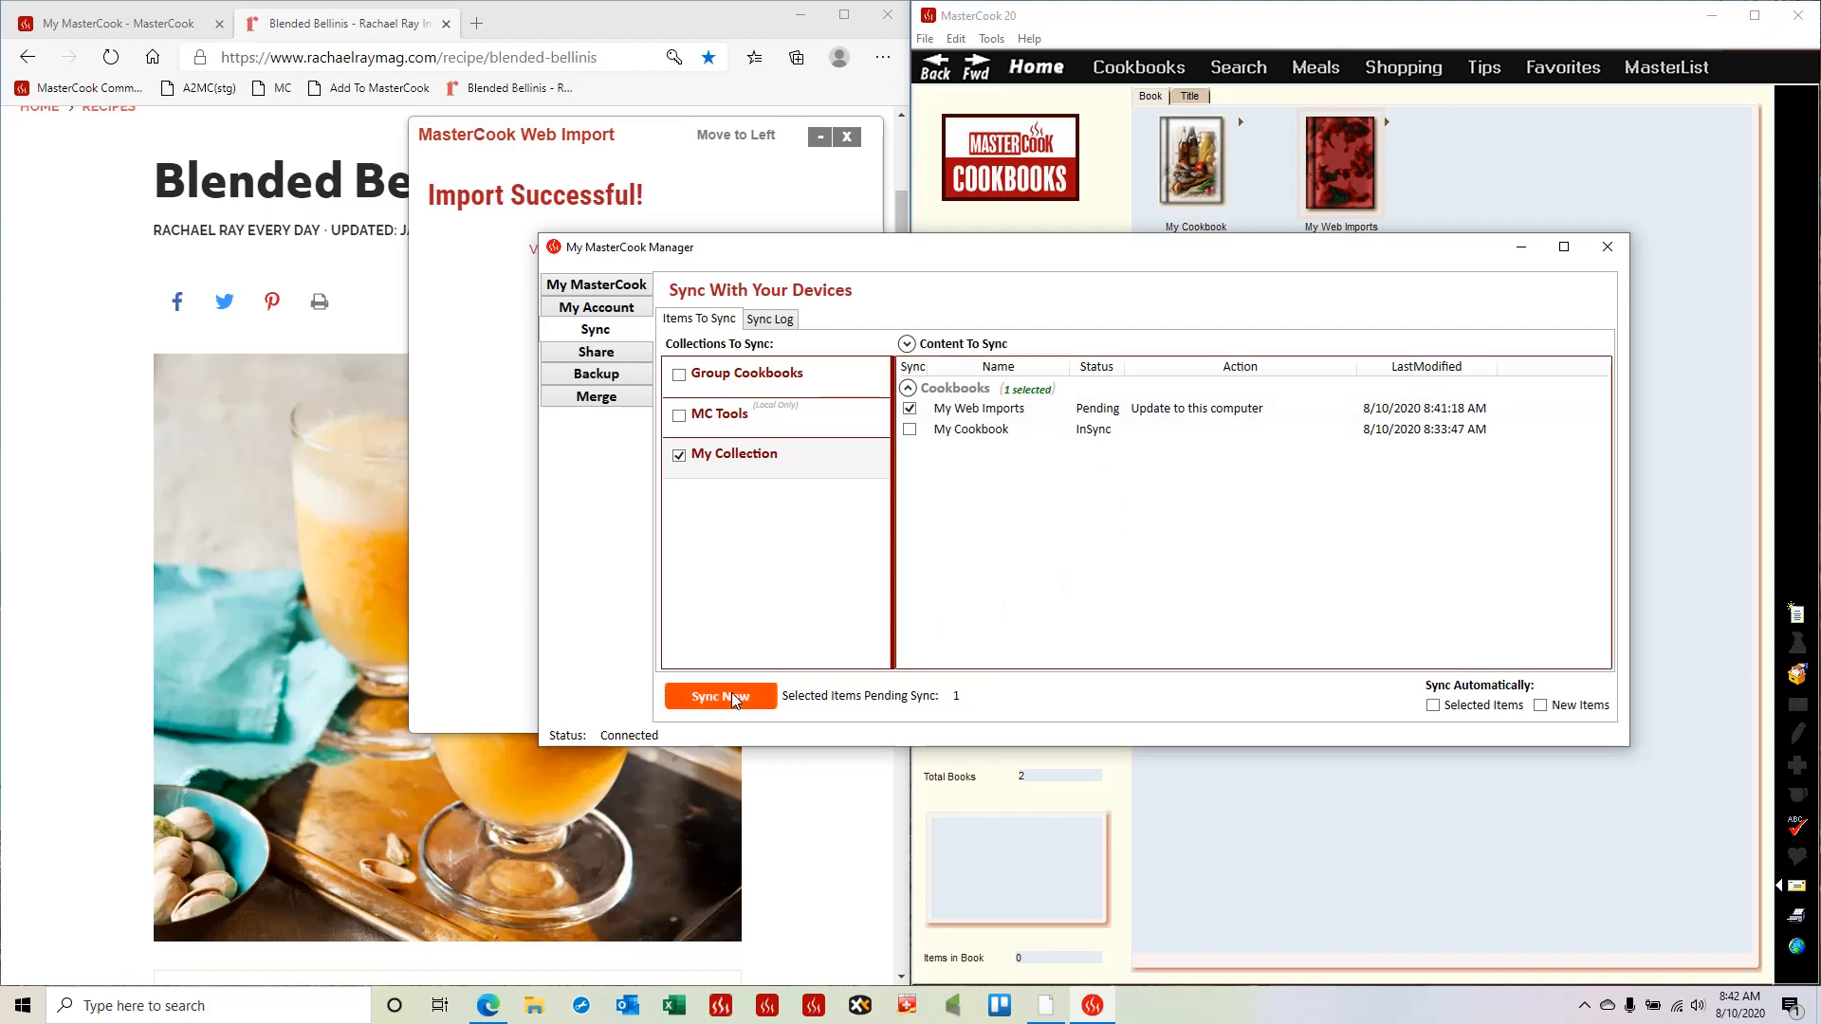
{"action": "left_click", "coordinate": [720, 696]}
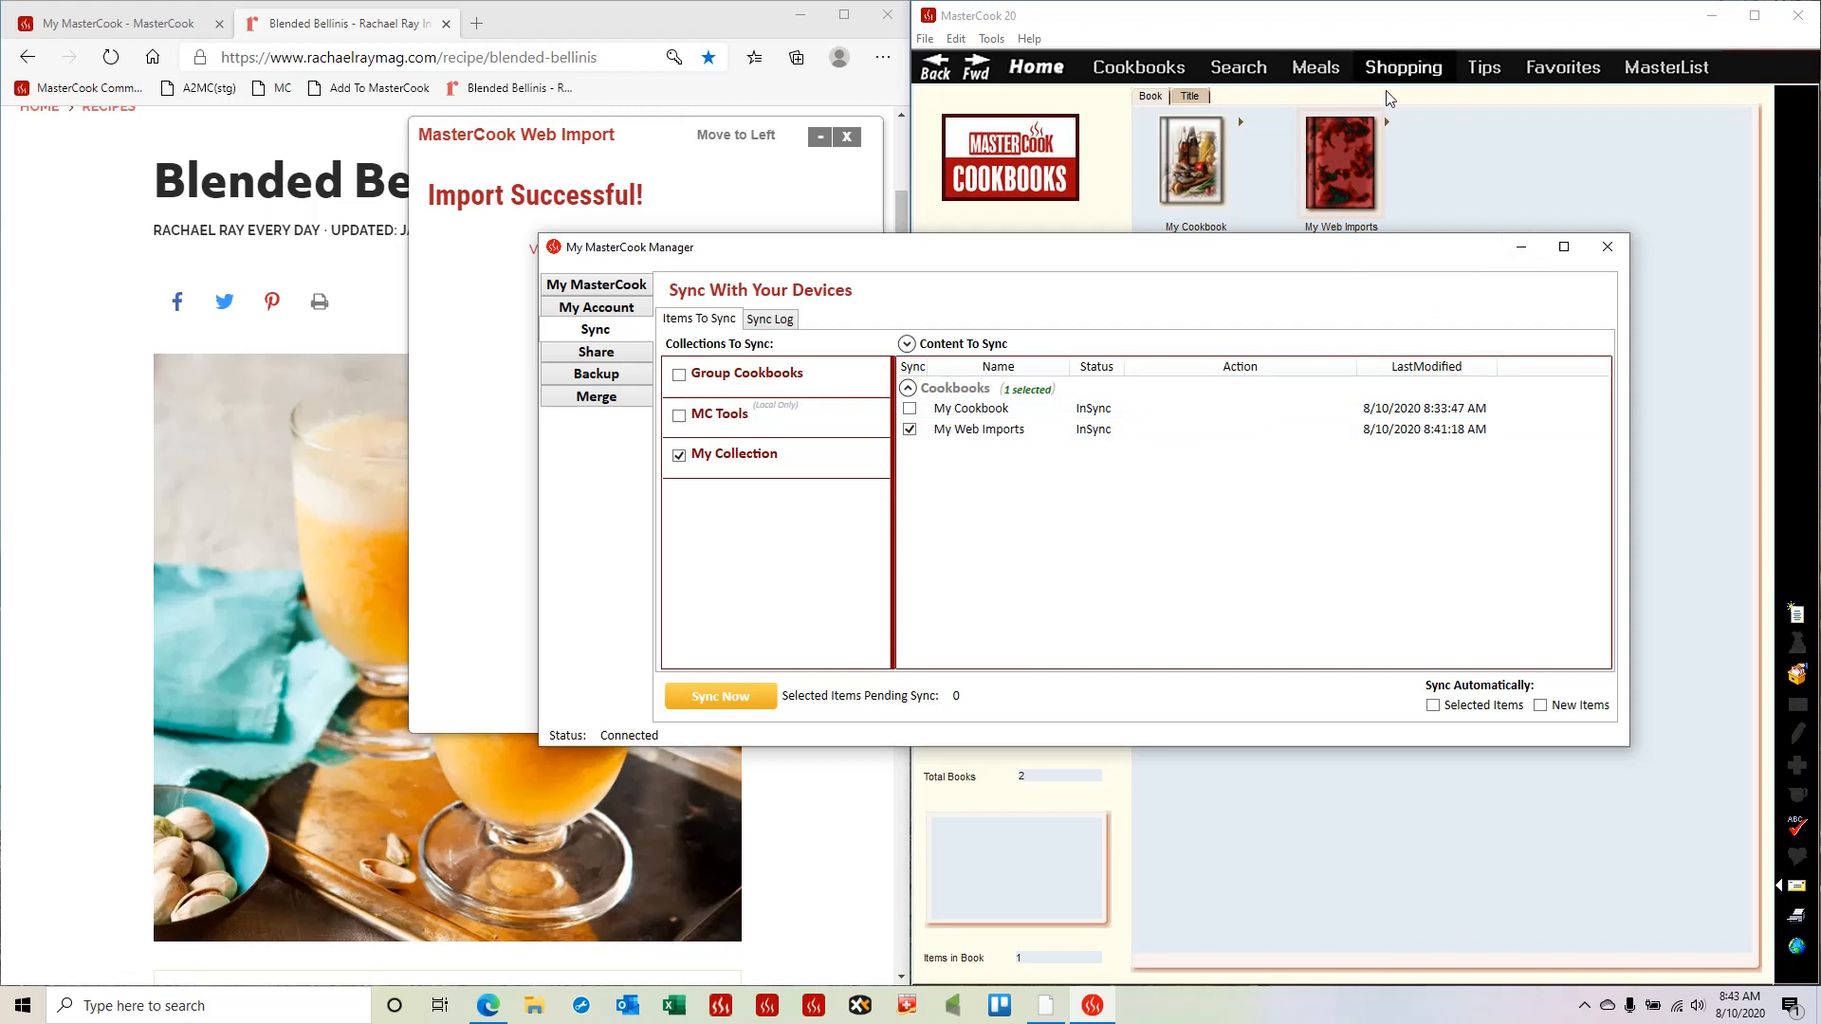
{"action": "left_click", "coordinate": [1341, 163]}
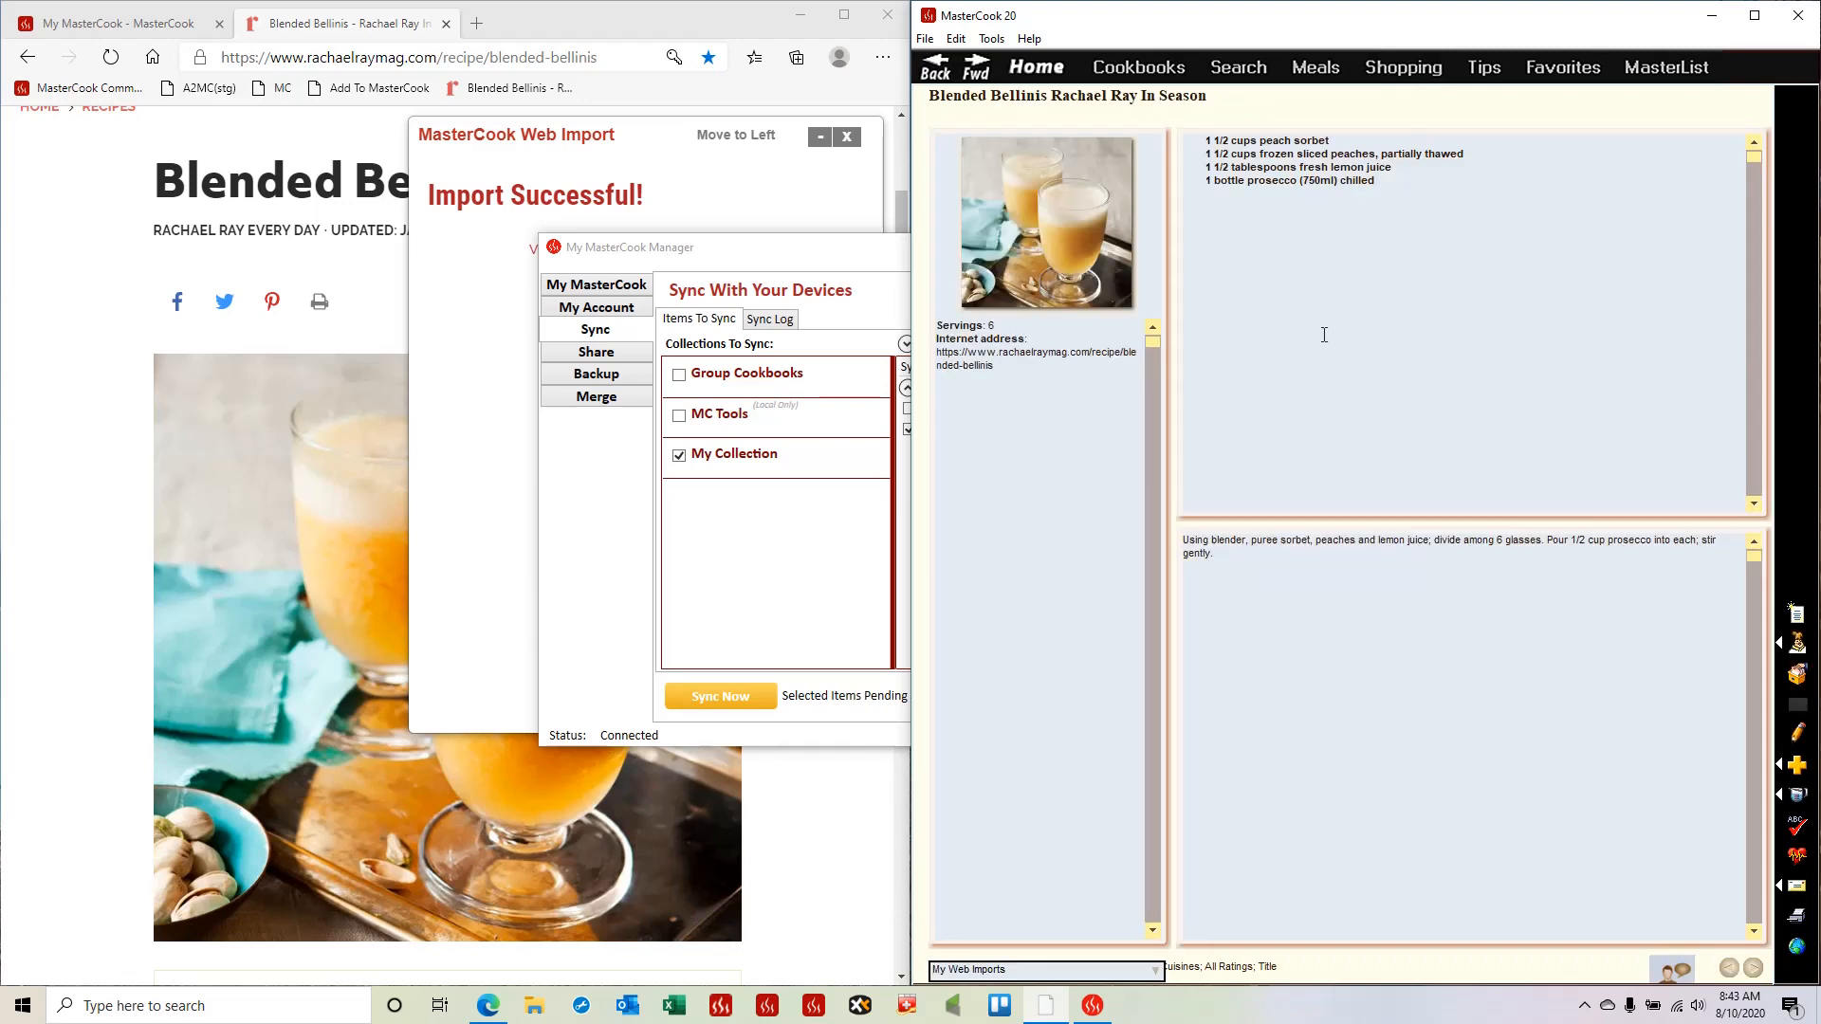
{"action": "mouse_move", "coordinate": [463, 567]}
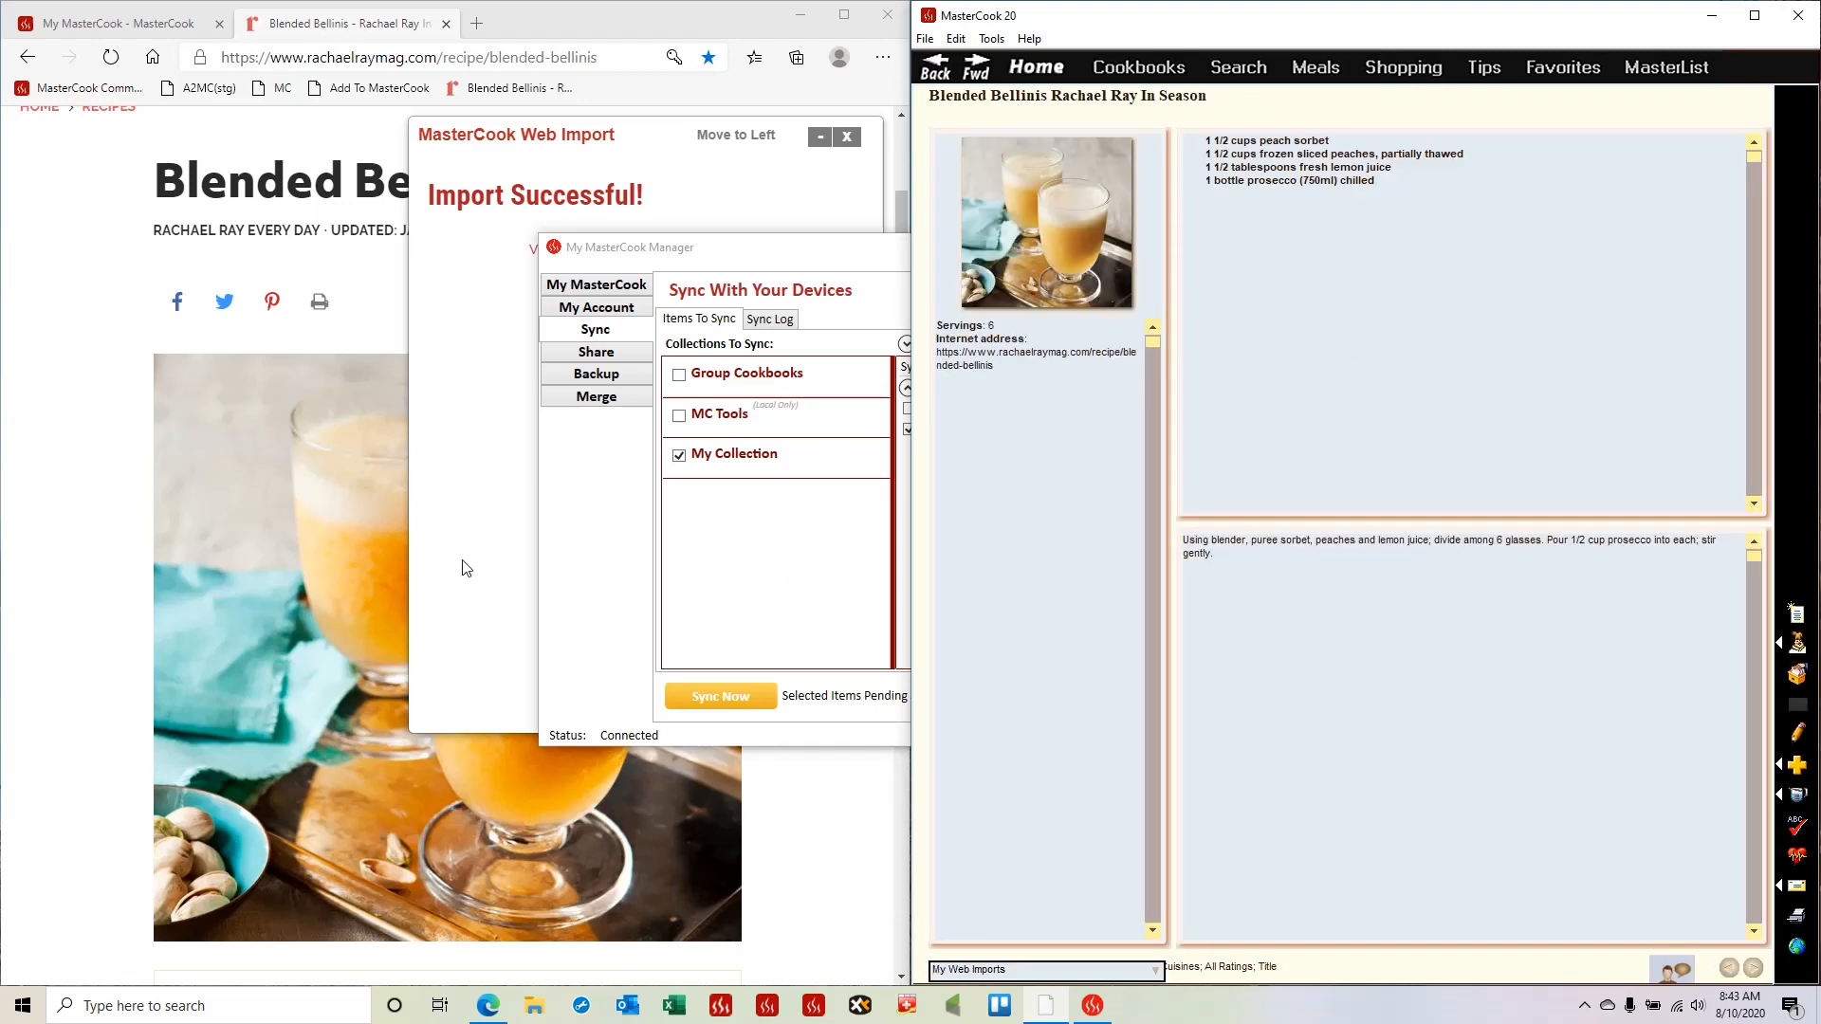
{"action": "mouse_move", "coordinate": [1333, 377]}
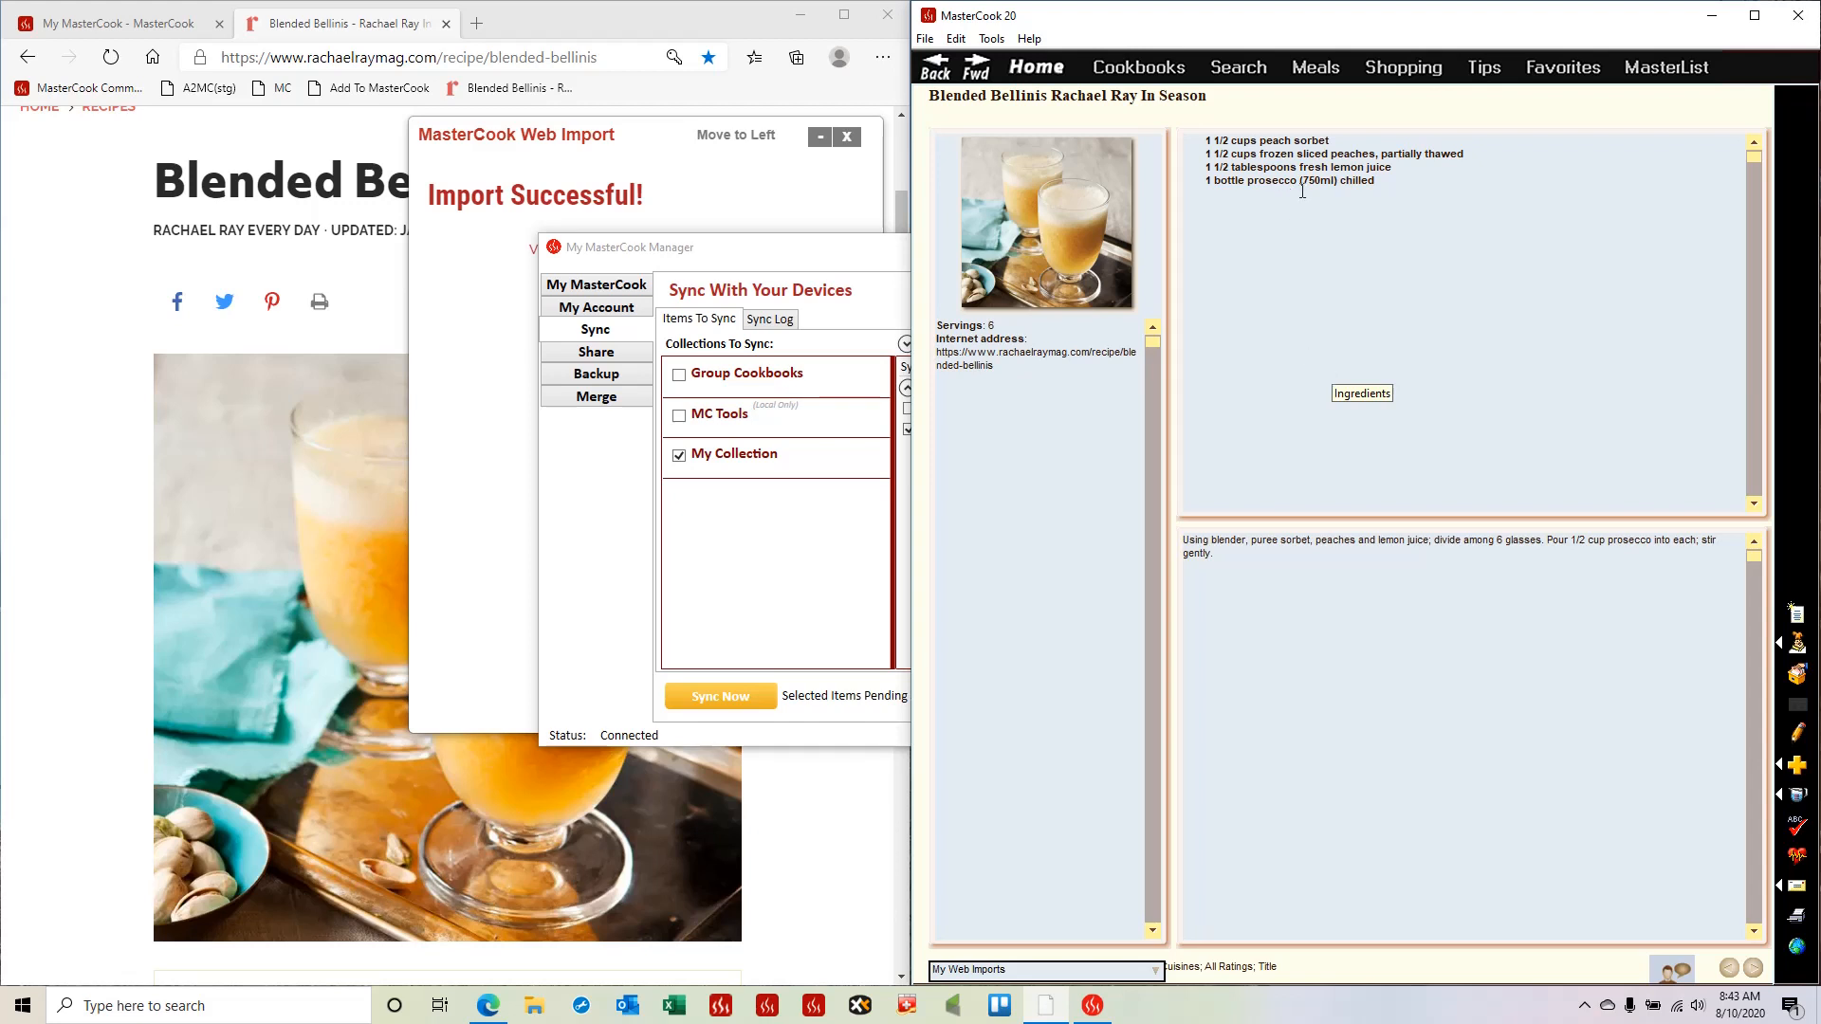
{"action": "left_click", "coordinate": [1136, 66]}
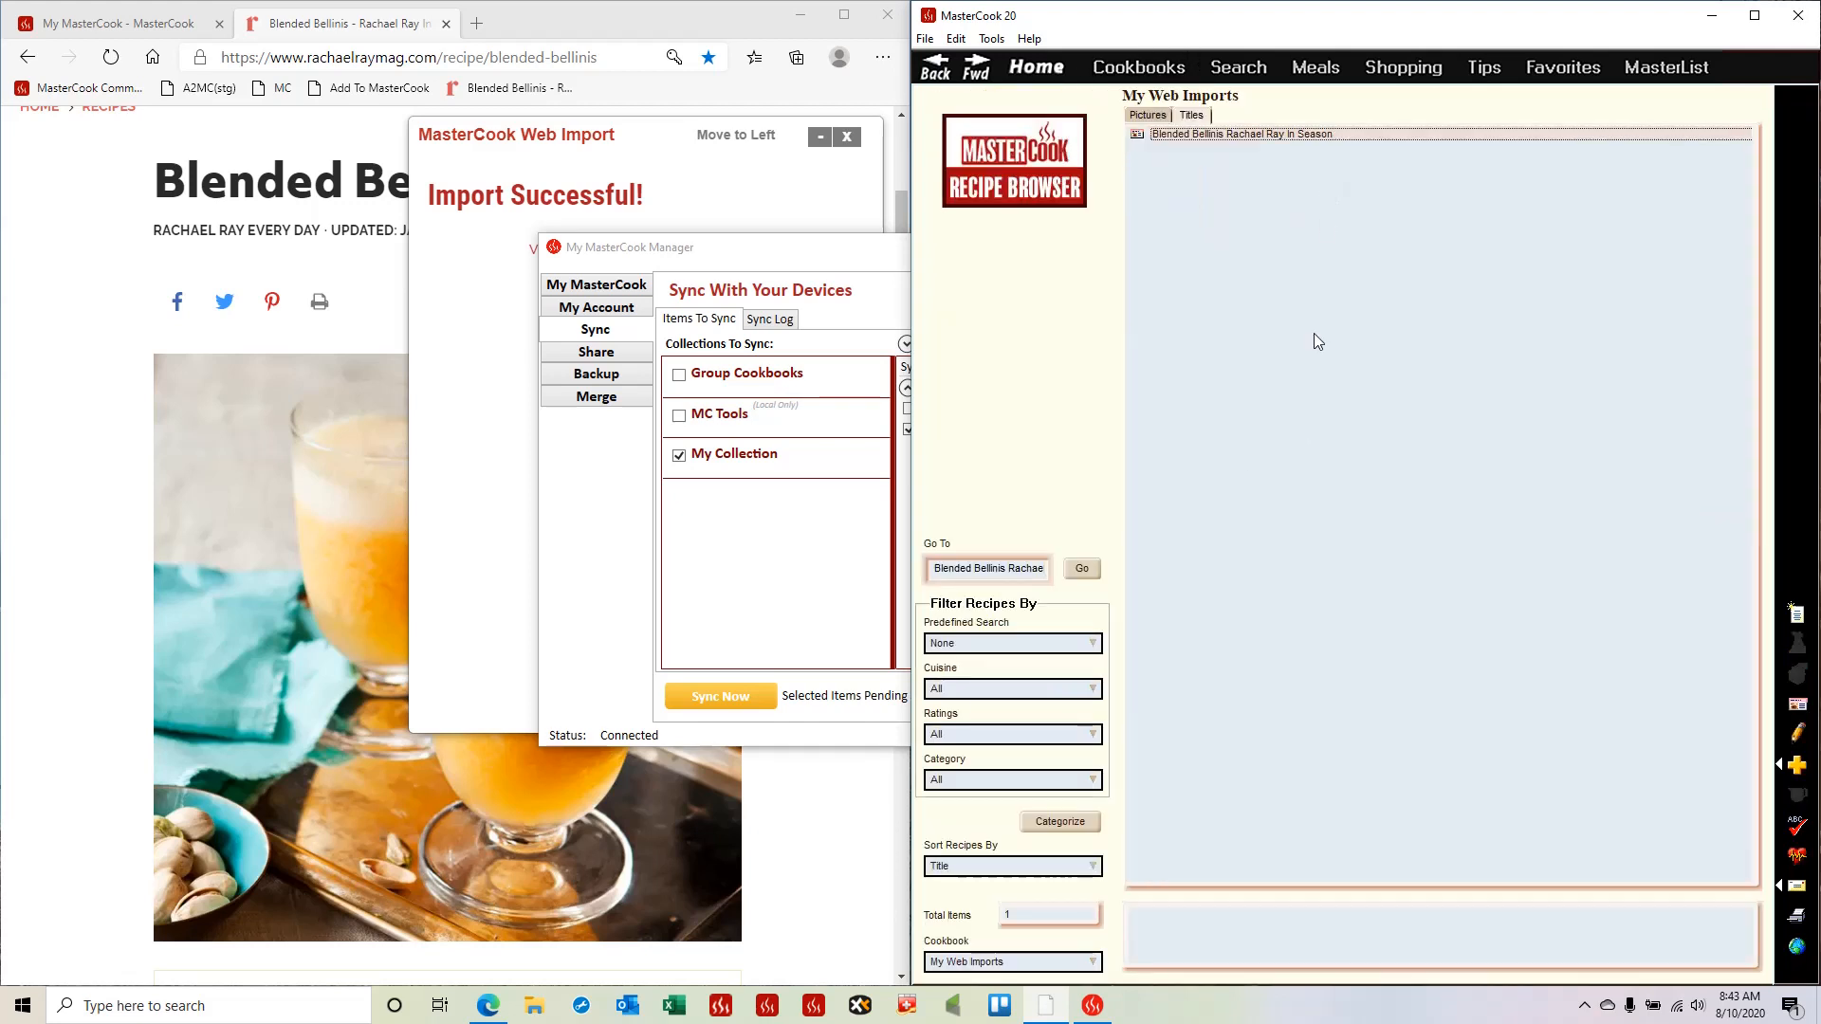
{"action": "mouse_move", "coordinate": [1138, 67]}
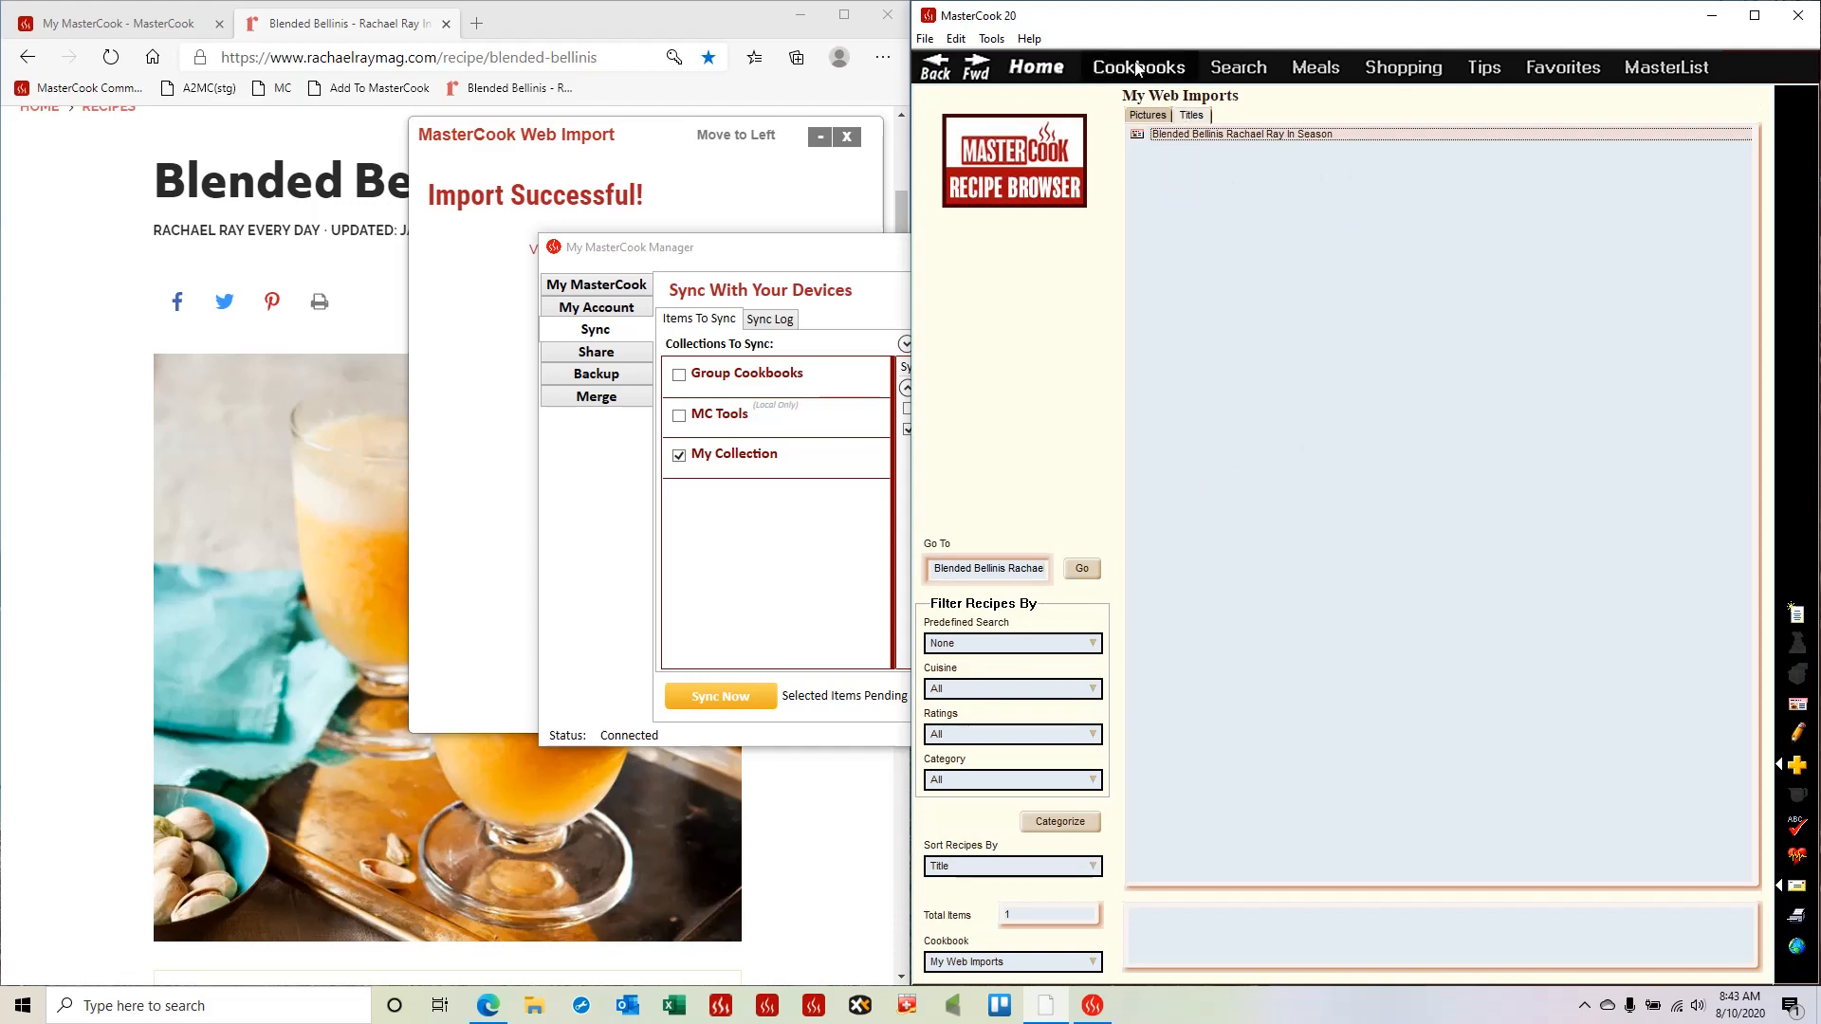
{"action": "left_click", "coordinate": [1136, 67]}
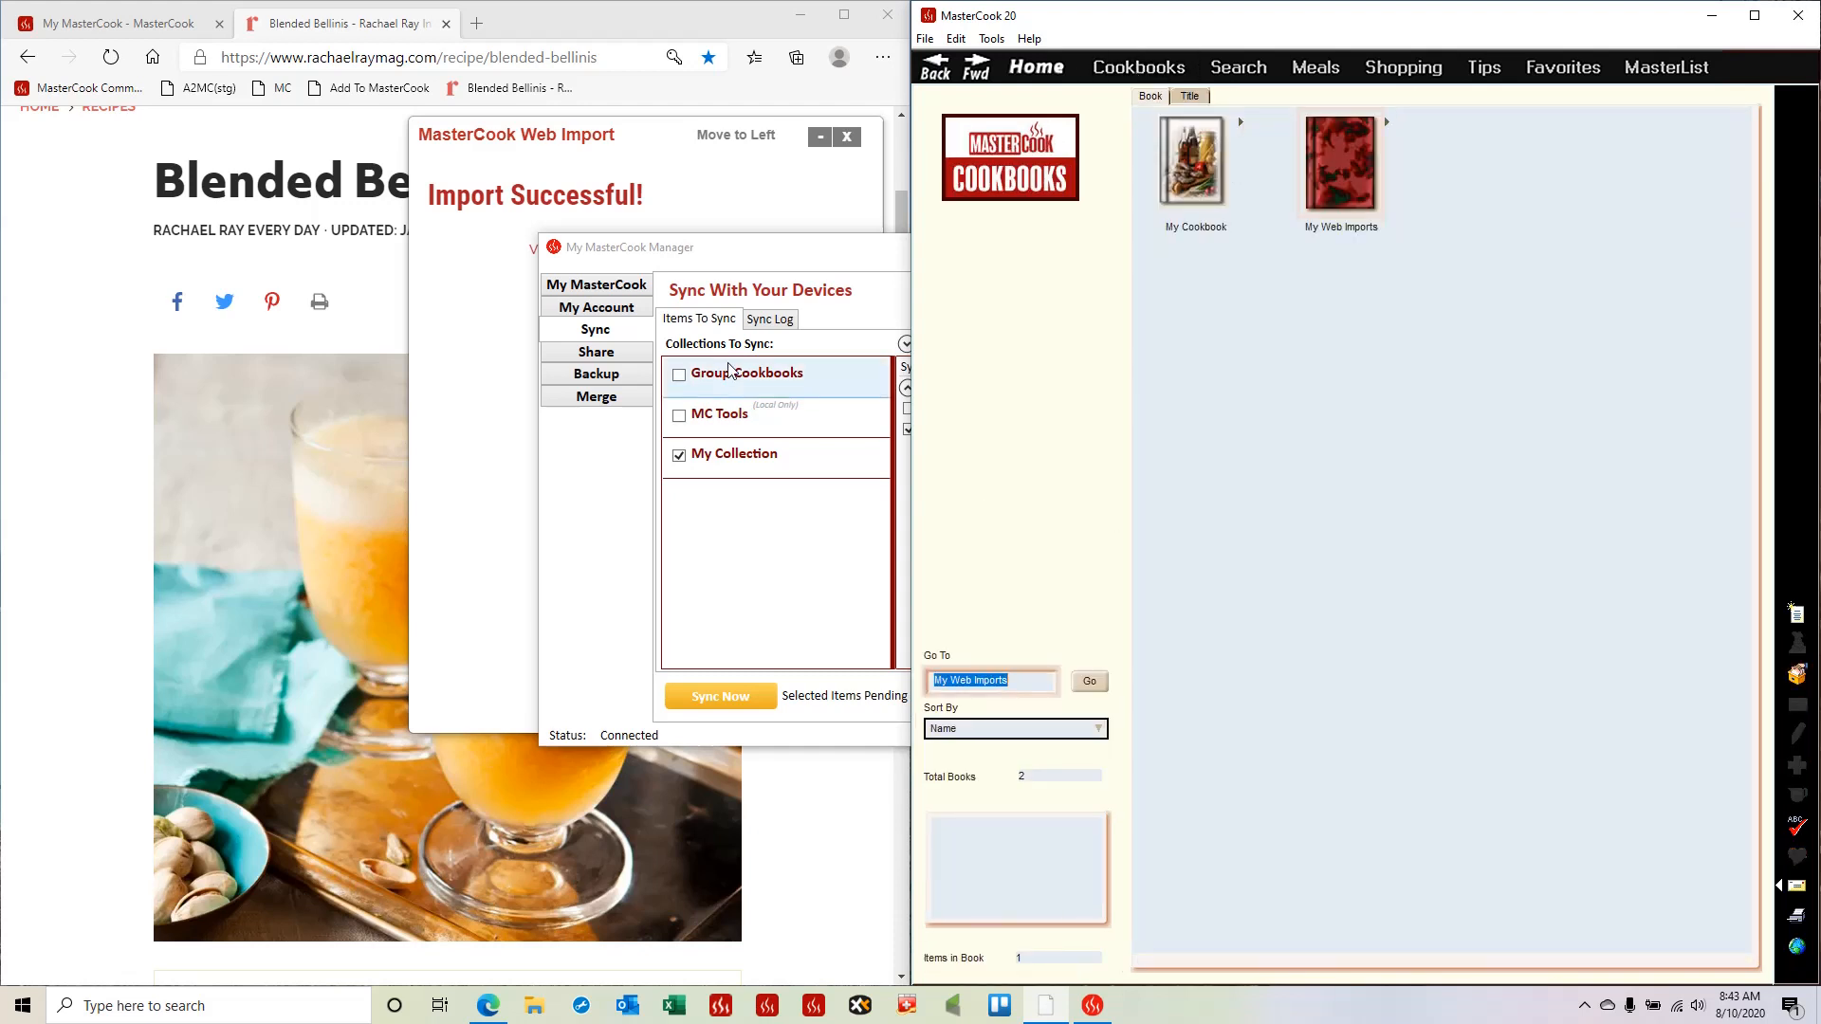